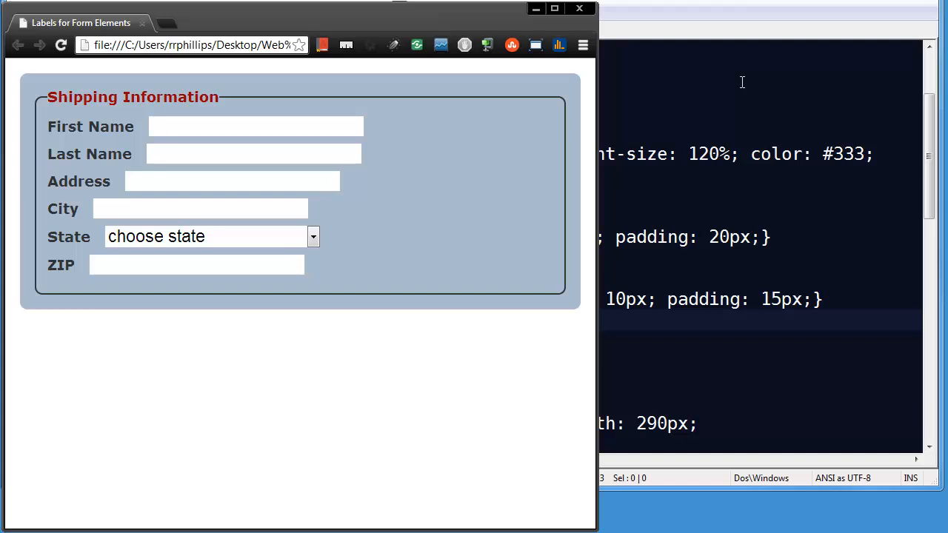
mouse_move(711, 62)
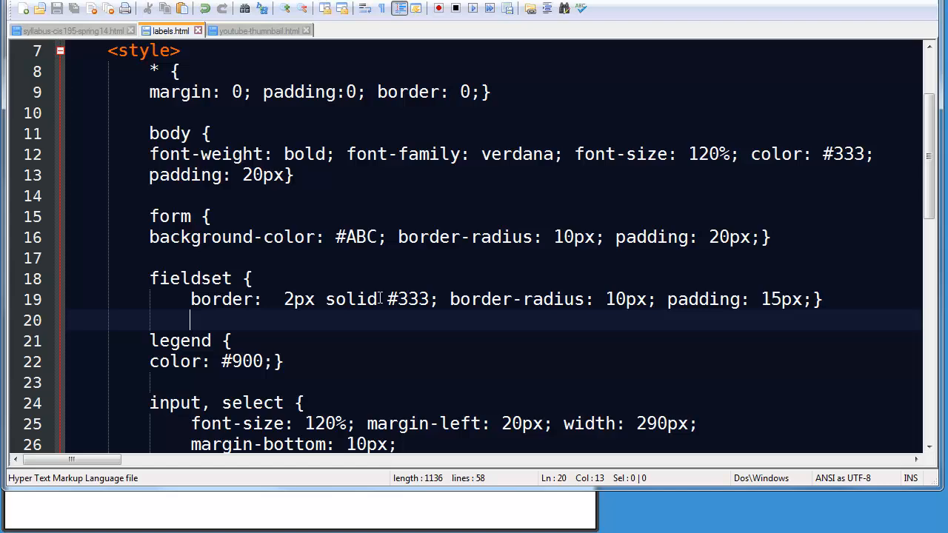
scroll(down, 3)
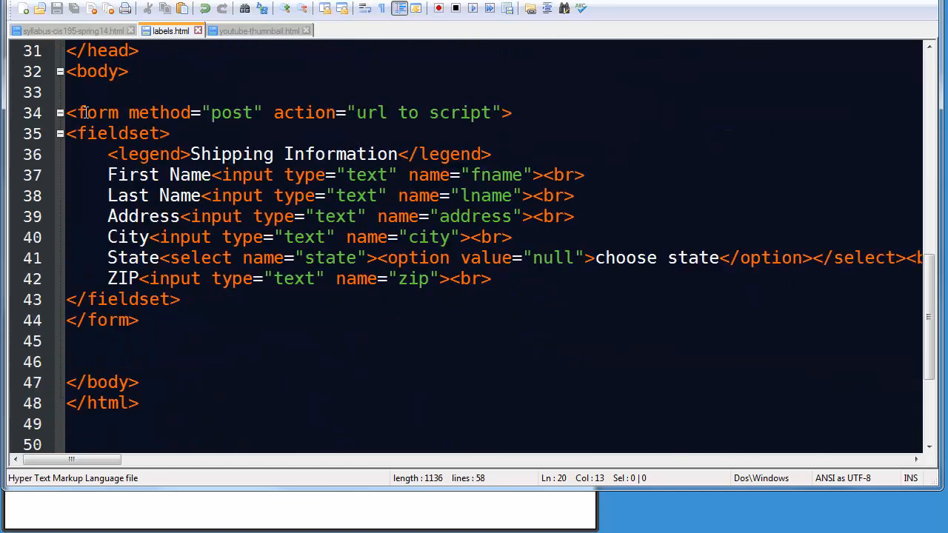
drag(67, 113, 138, 320)
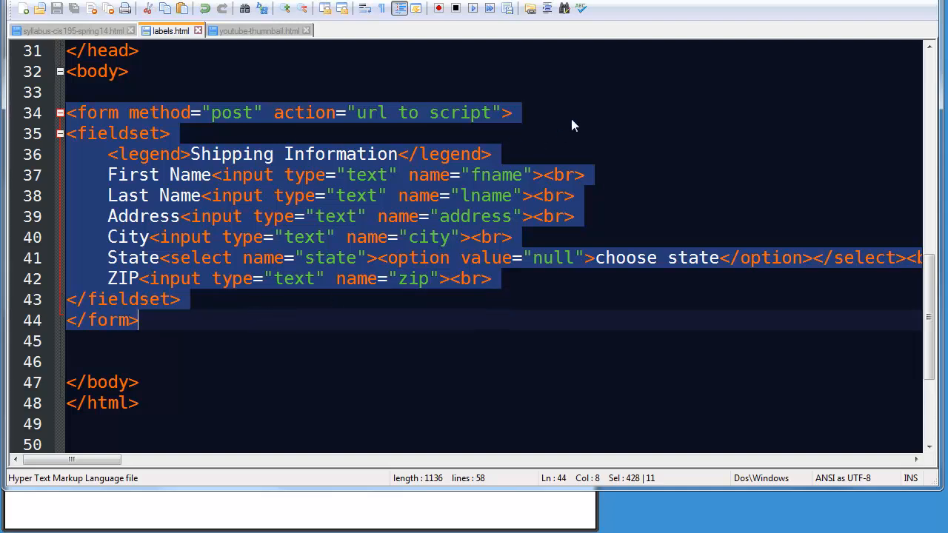
click(189, 113)
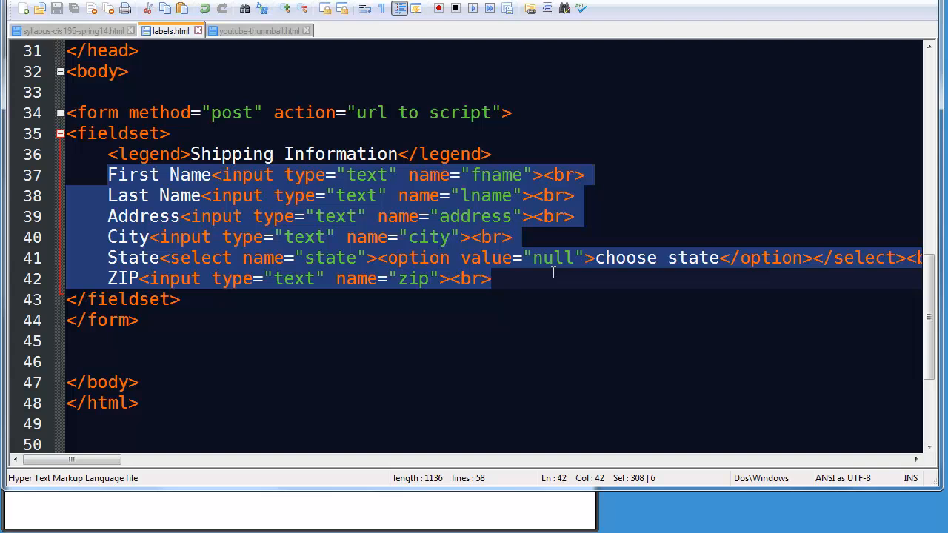
click(178, 299)
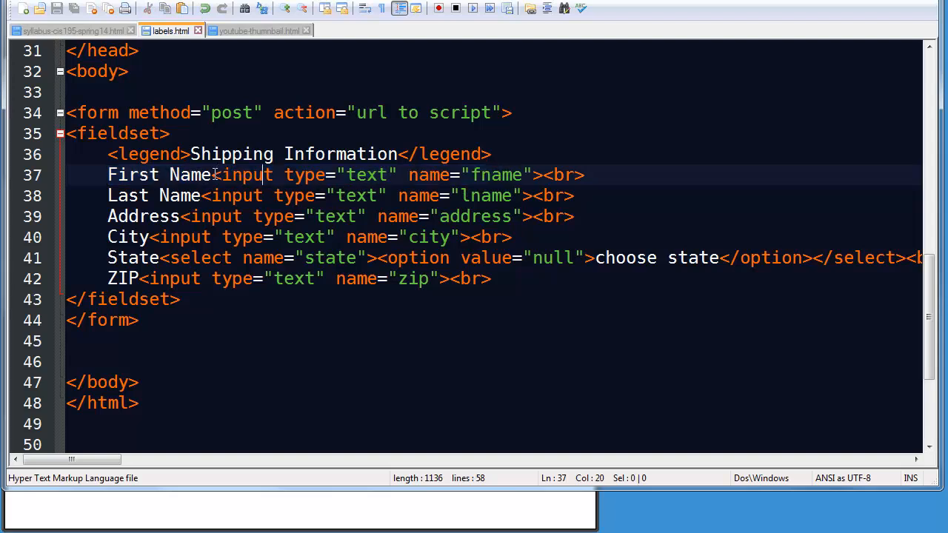
drag(214, 175, 540, 175)
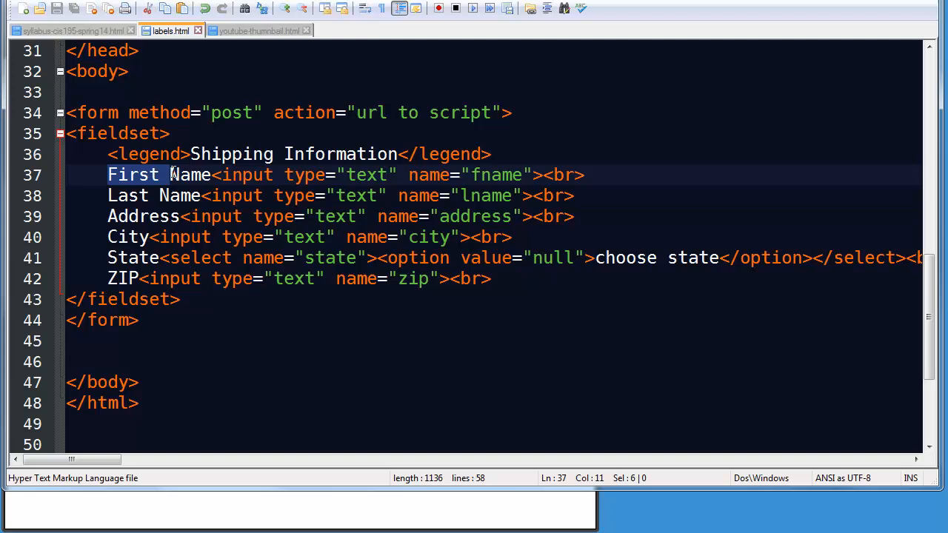
double_click(189, 175)
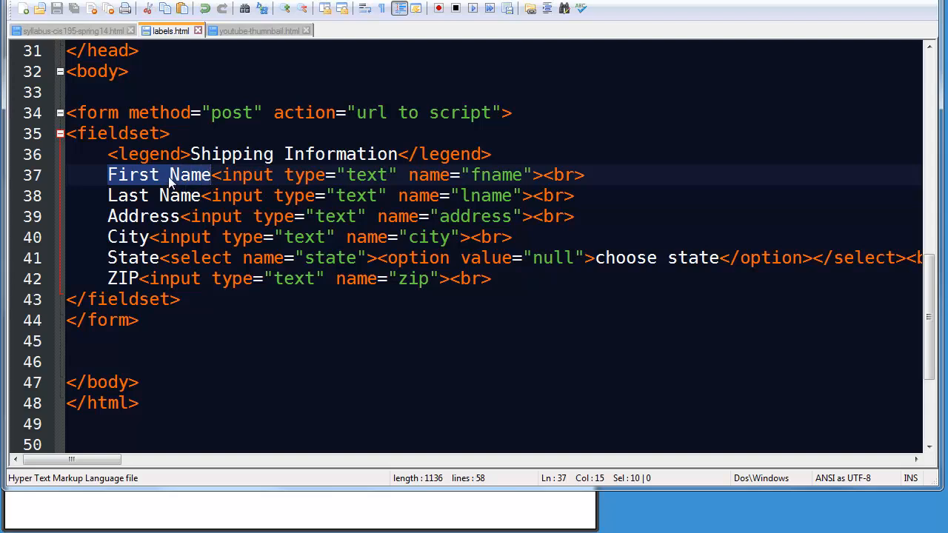
mouse_move(145, 191)
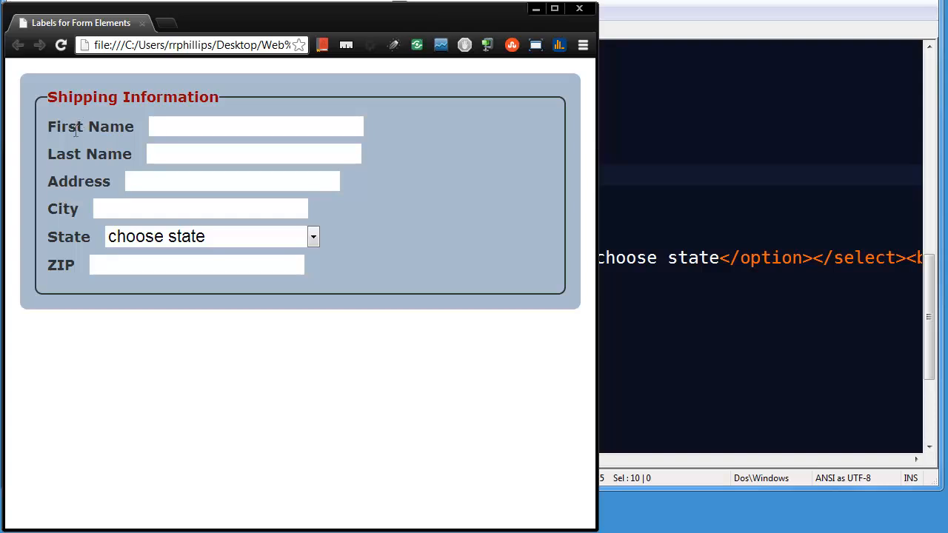
click(255, 126)
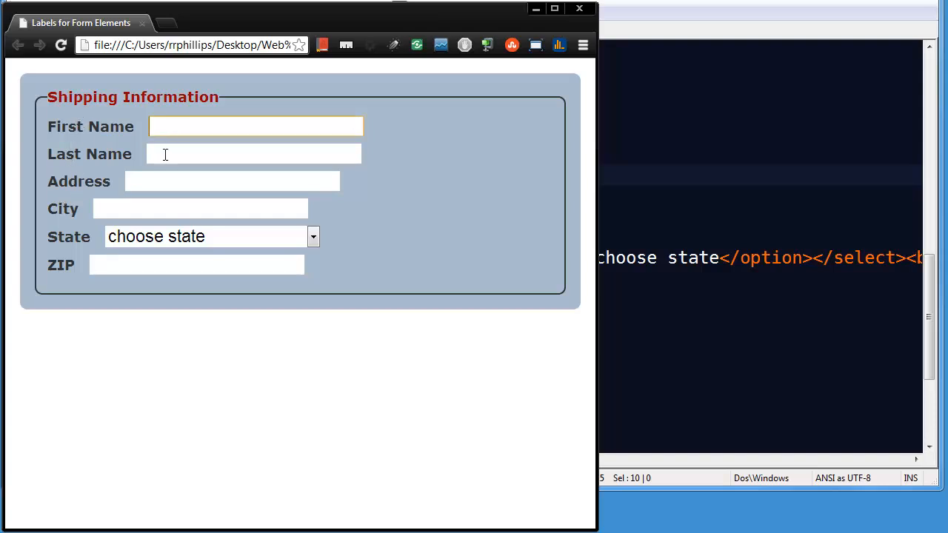
click(200, 208)
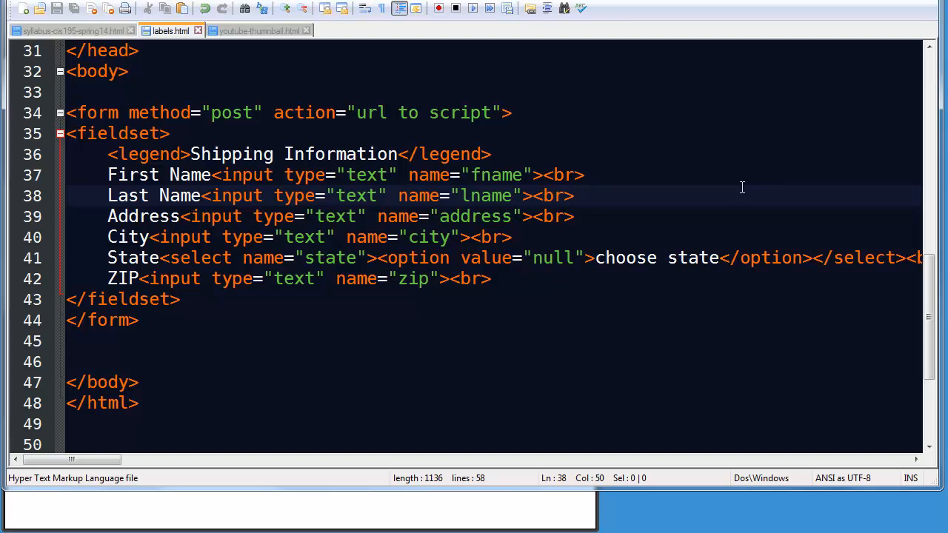
mouse_move(413, 486)
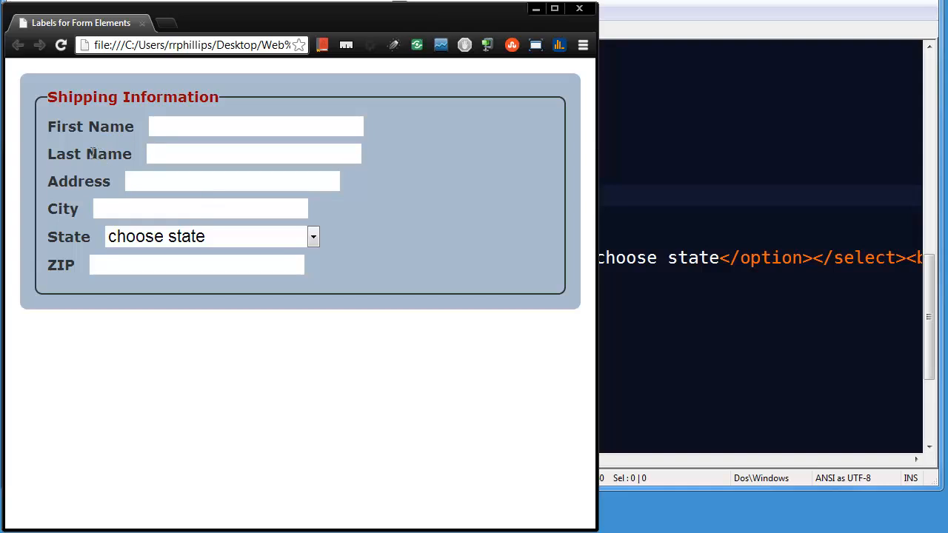
mouse_move(708, 165)
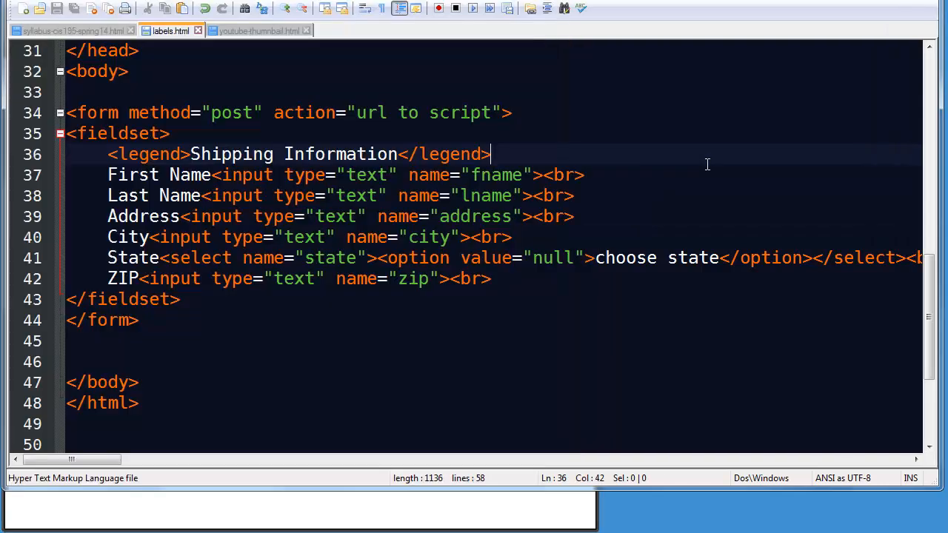
Wrap the First Name caption and its input in <label>…</label> on line 37
click(108, 175)
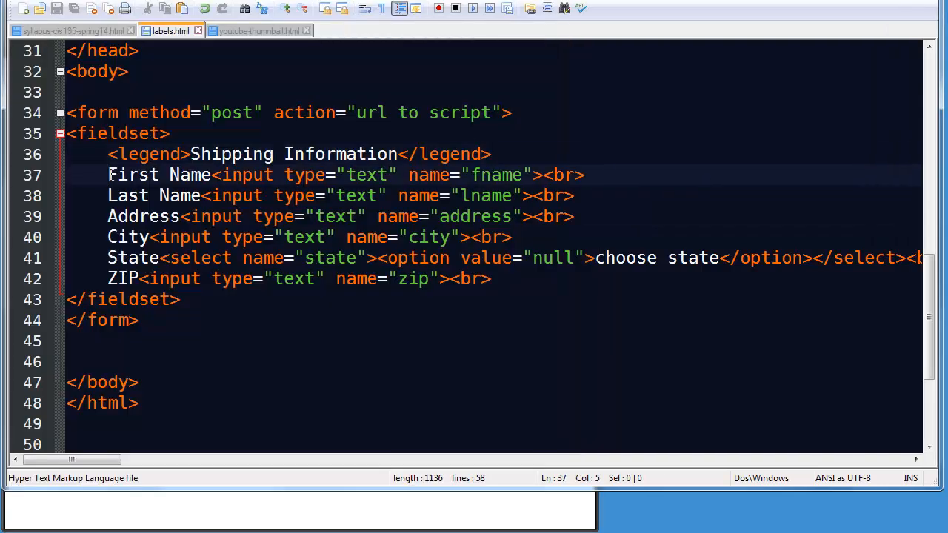
text(<)
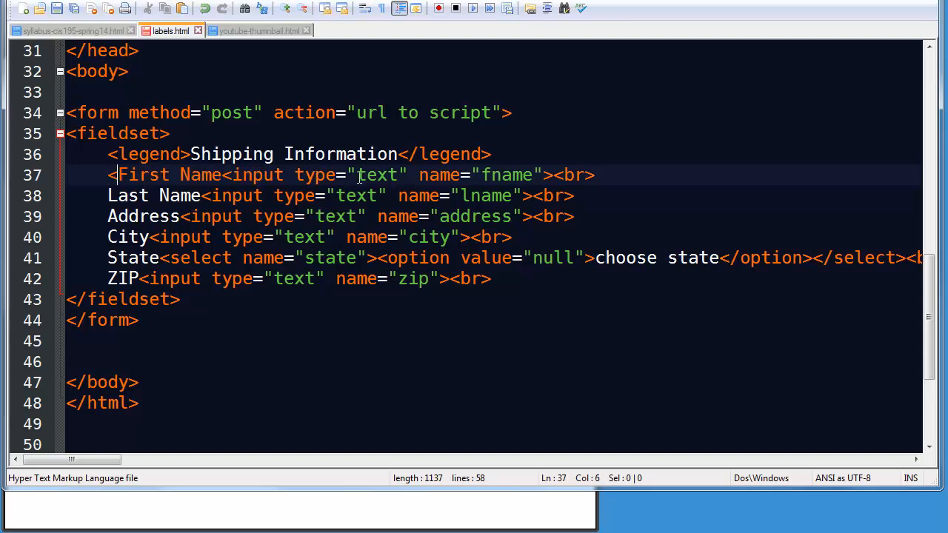
text(<label>)
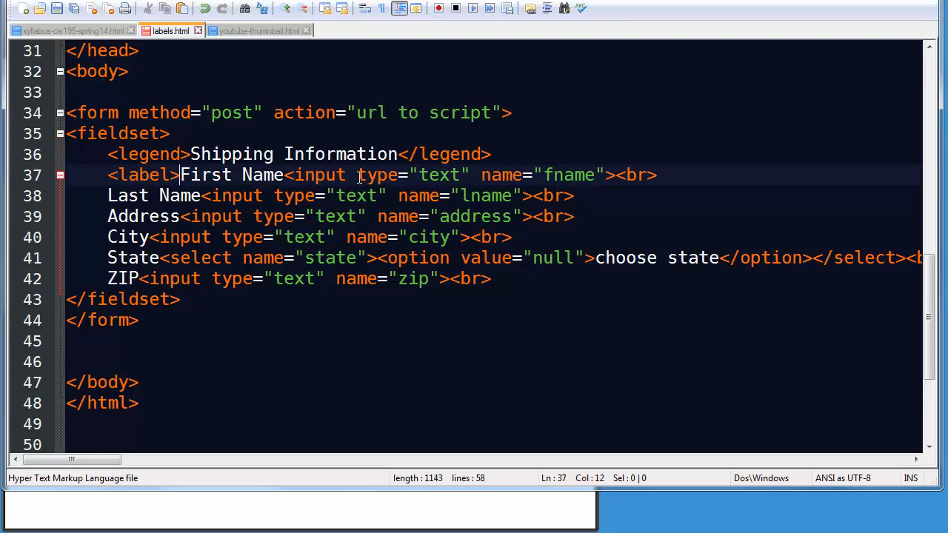
drag(181, 174, 285, 175)
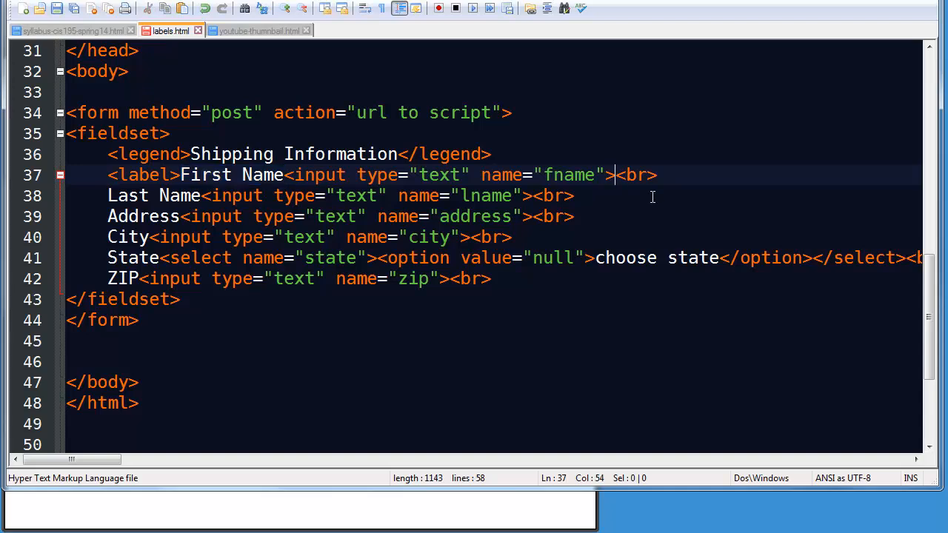
text(</label>)
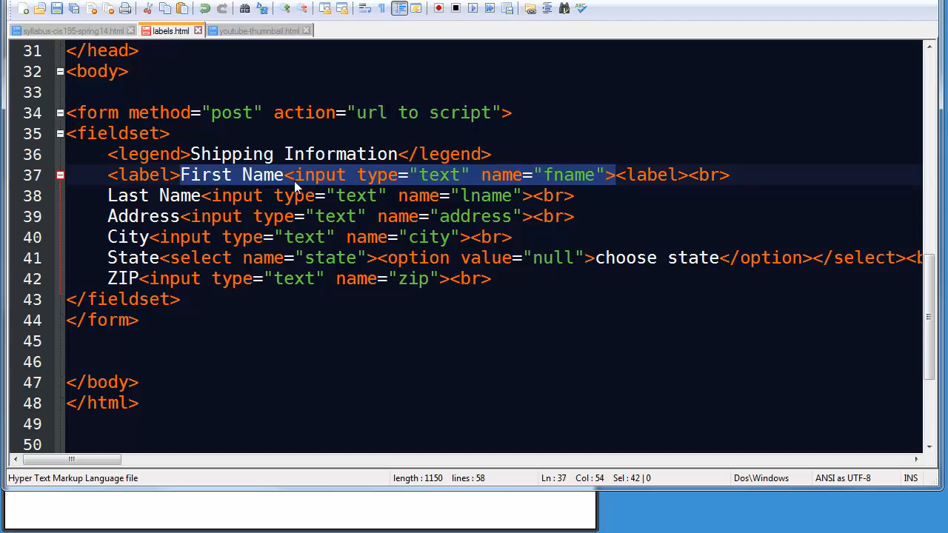
mouse_move(604, 186)
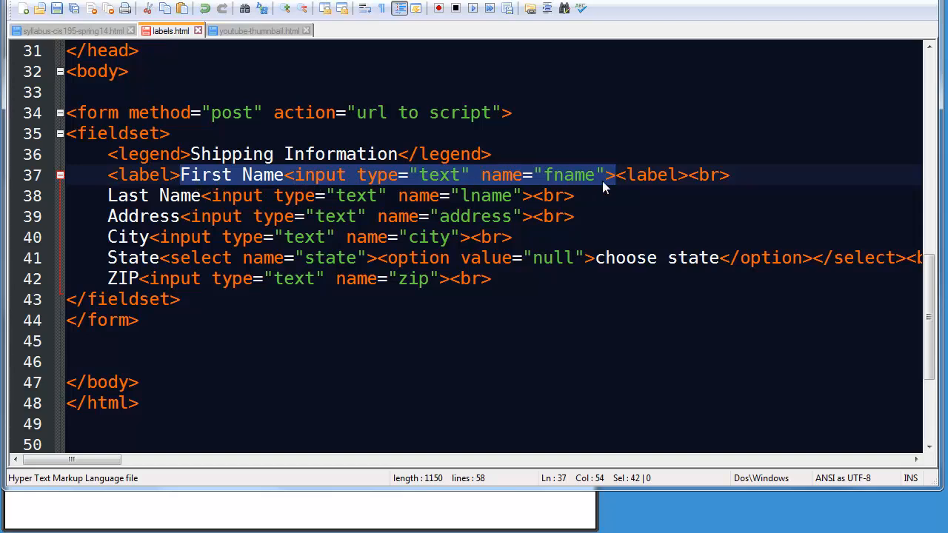
click(91, 189)
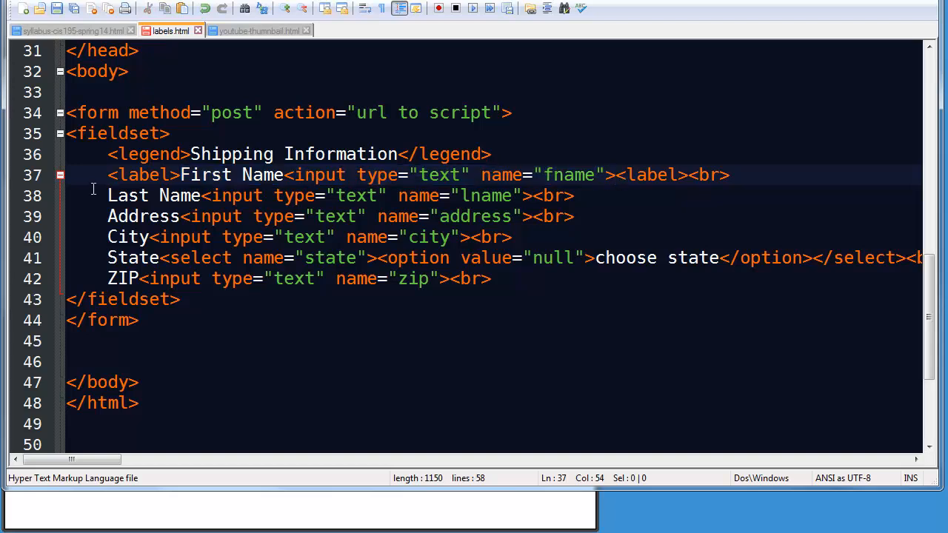
Wrap the Last Name through ZIP captions and inputs in their own label elements
double_click(142, 175)
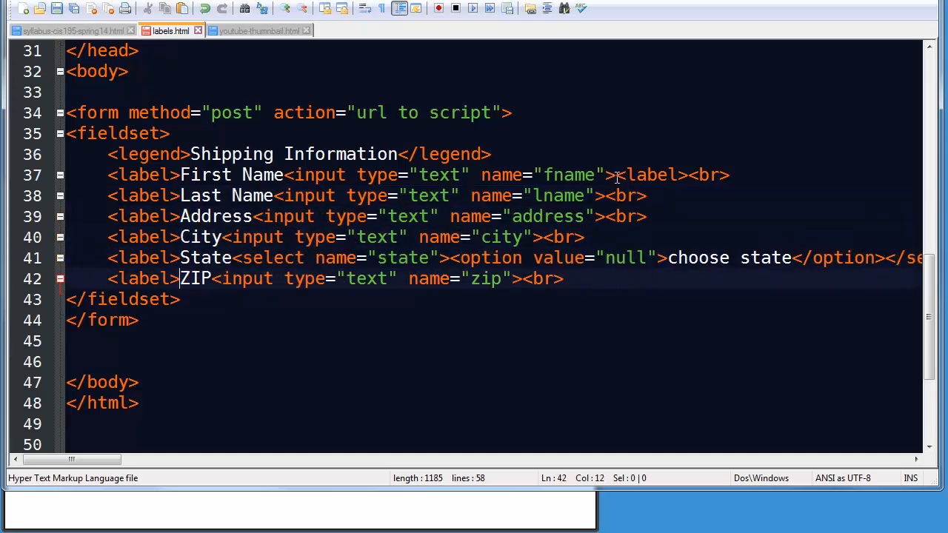
click(625, 175)
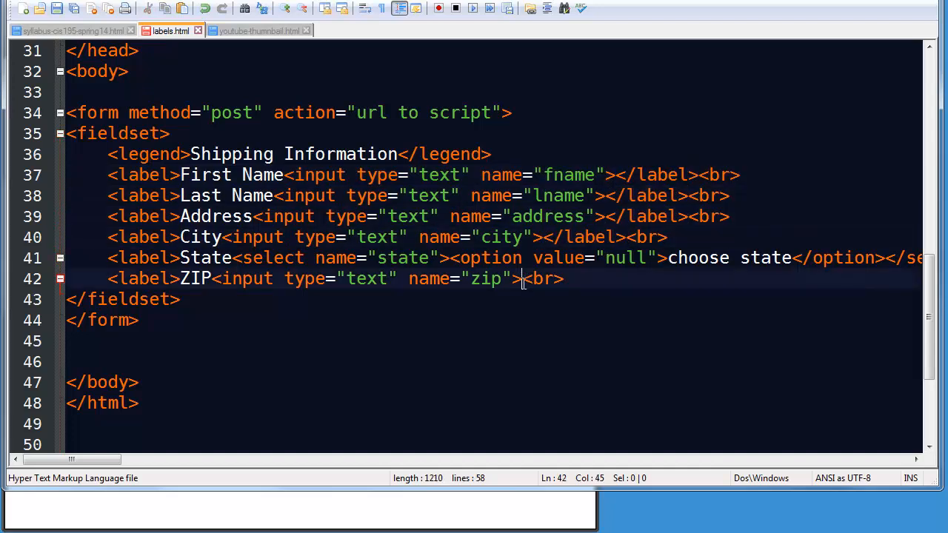
text(</label><)
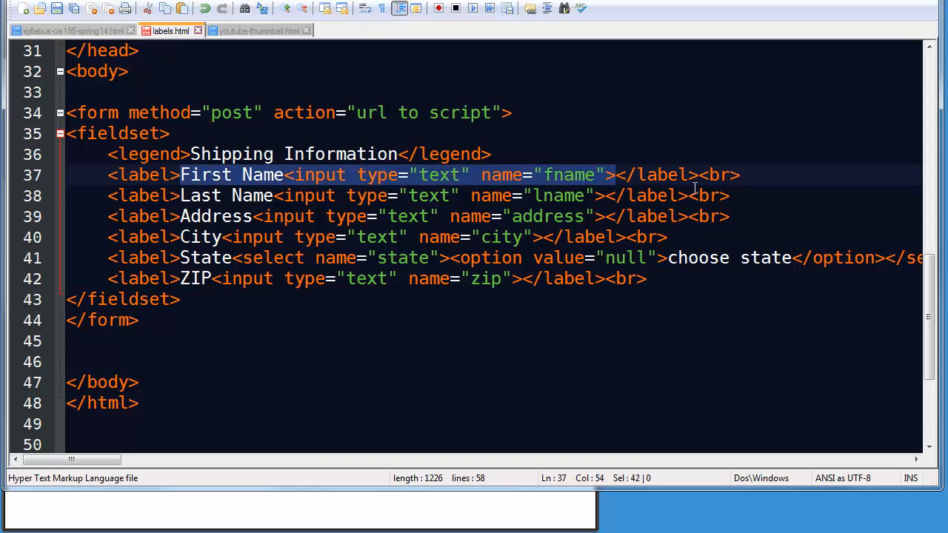
mouse_move(56, 8)
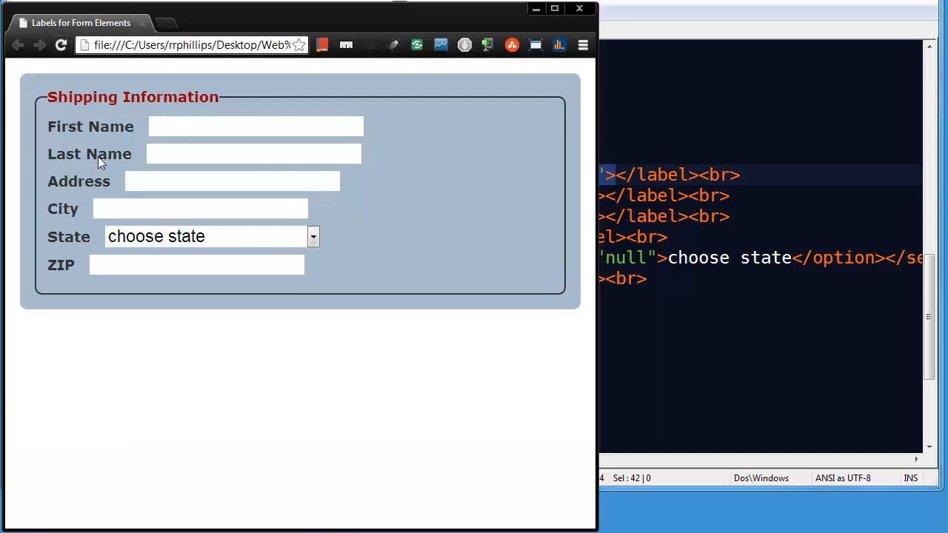
mouse_move(122, 135)
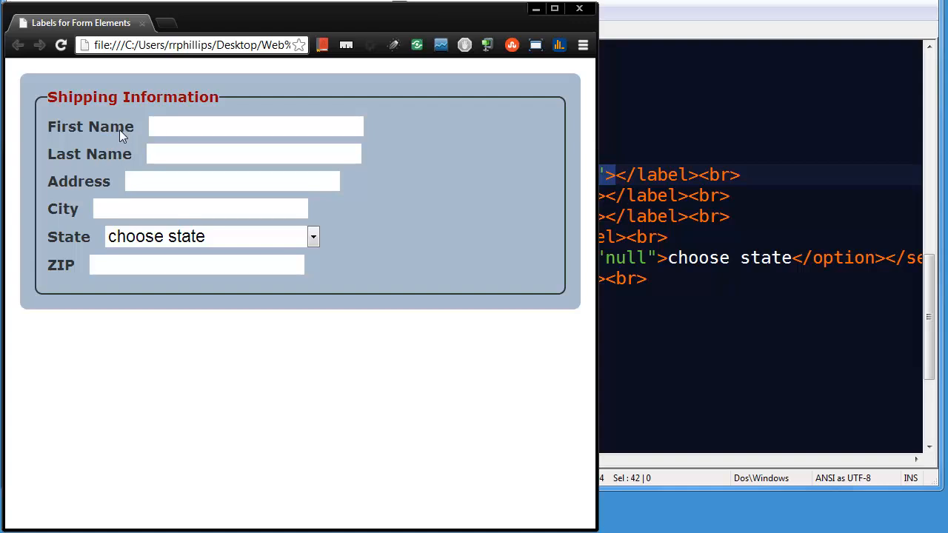
mouse_move(82, 161)
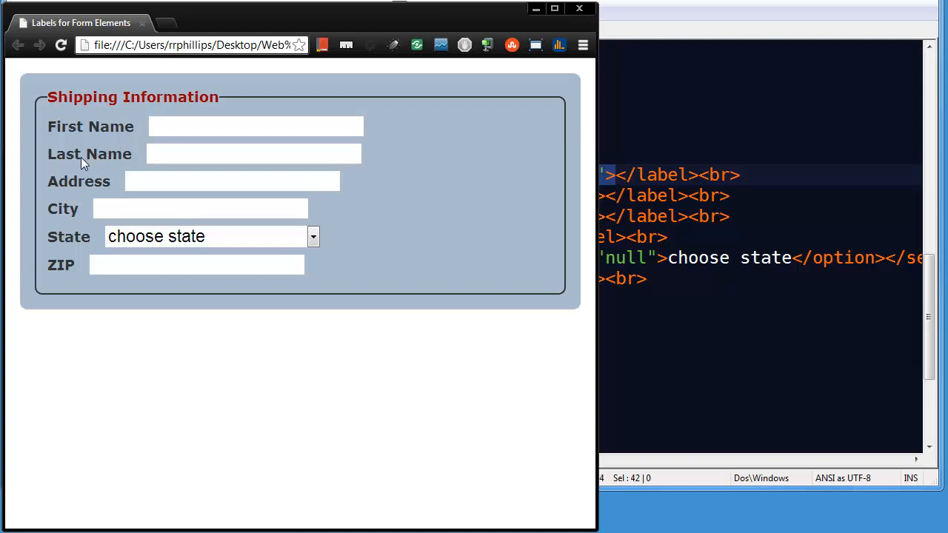
click(255, 153)
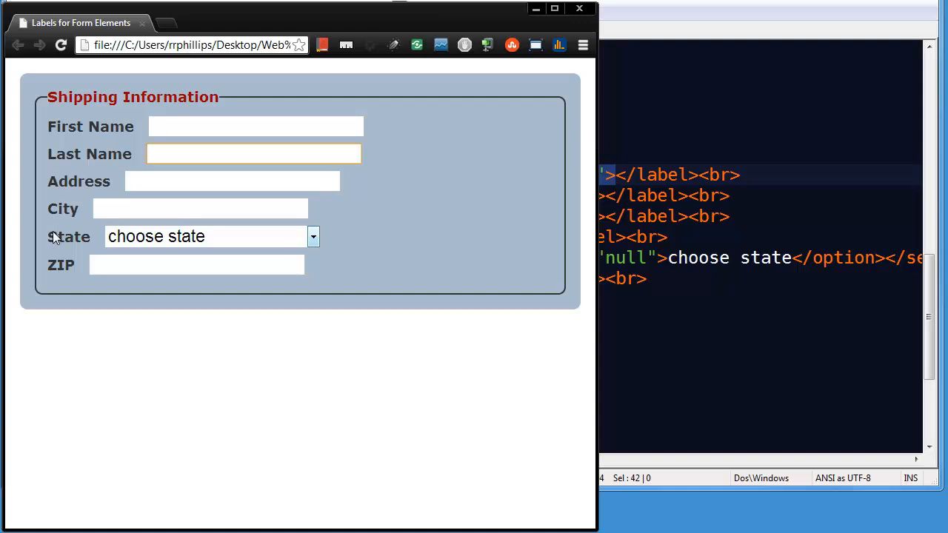
mouse_move(74, 243)
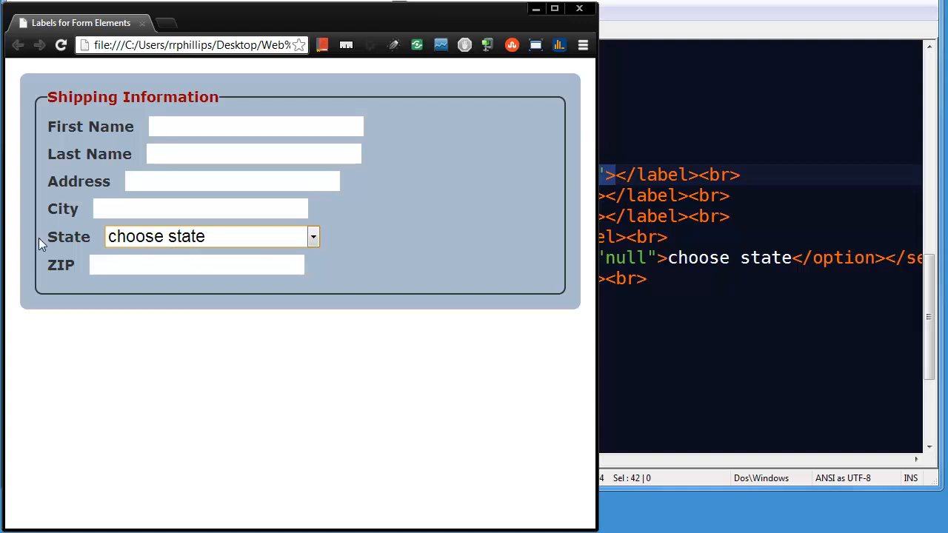
mouse_move(86, 234)
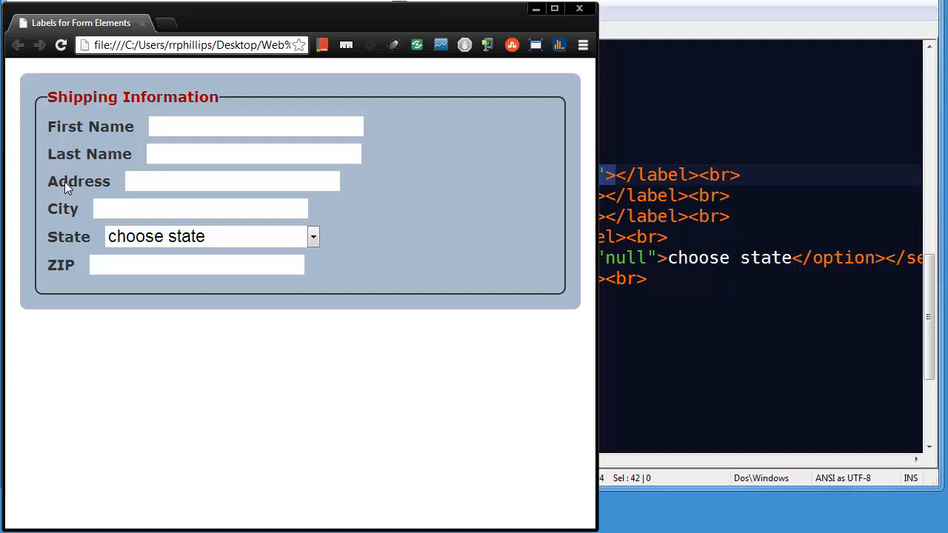
click(200, 208)
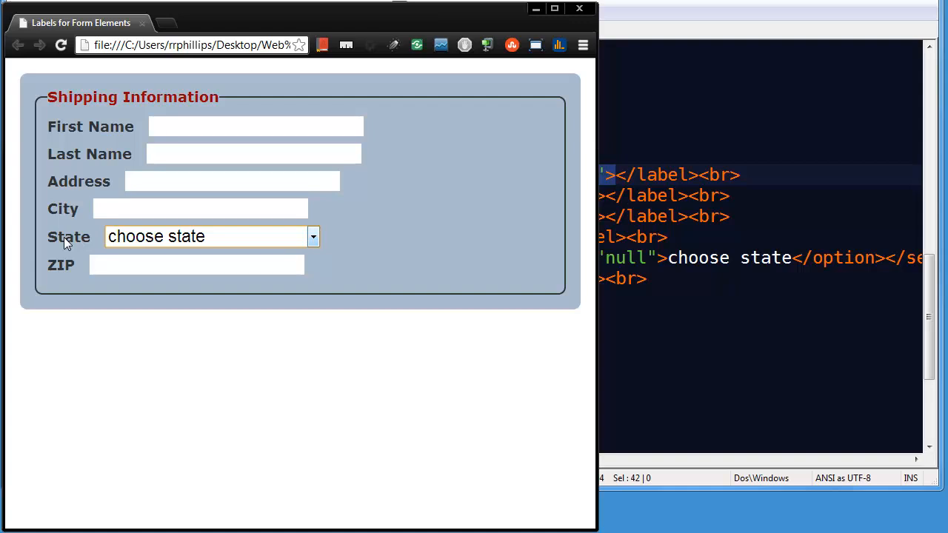
mouse_move(58, 246)
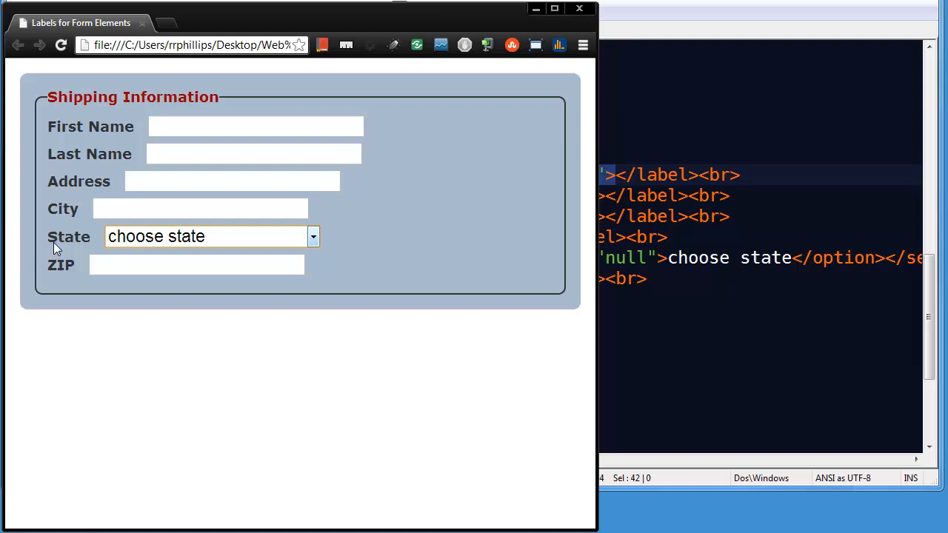
click(254, 126)
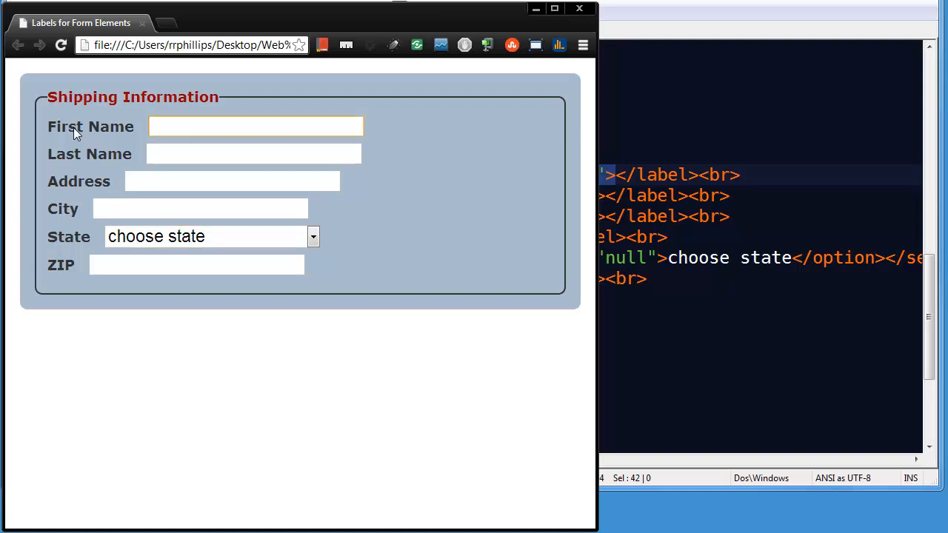
mouse_move(88, 160)
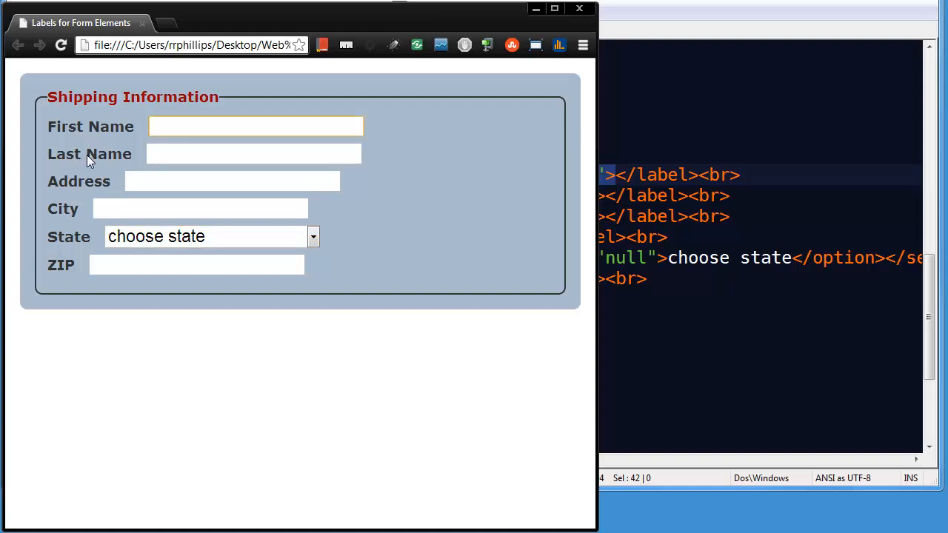
mouse_move(111, 160)
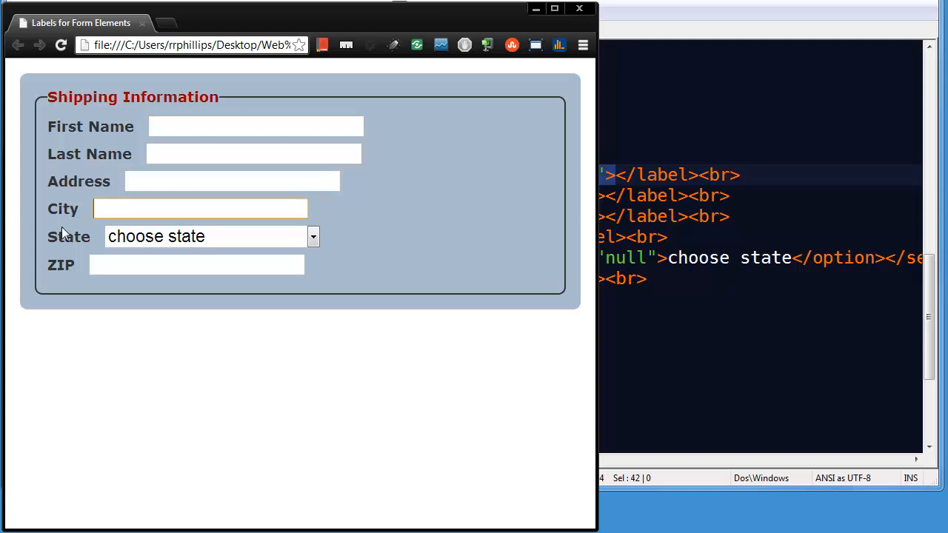
click(208, 237)
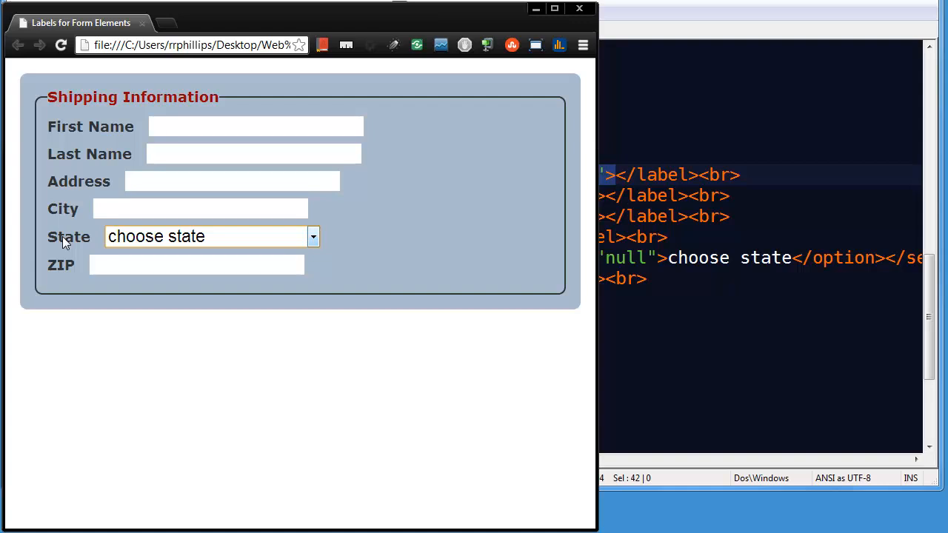
mouse_move(65, 210)
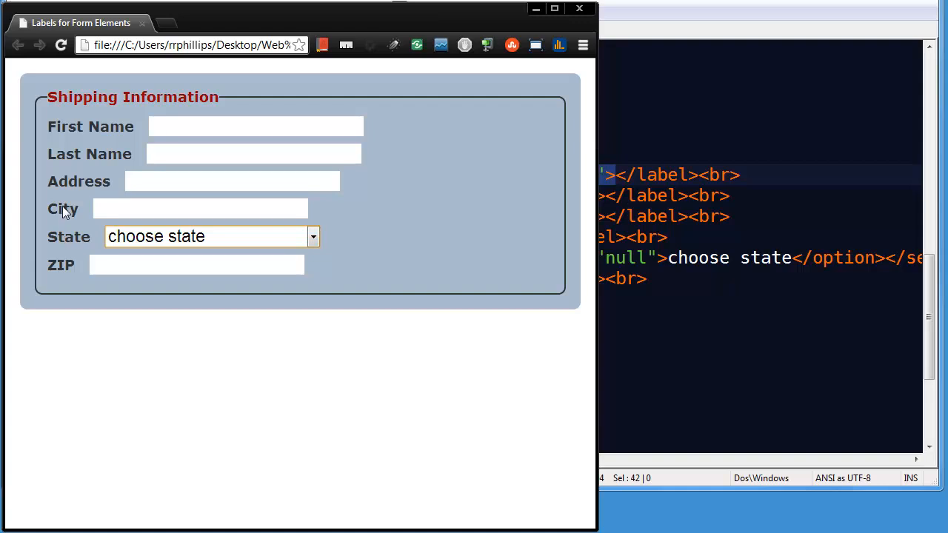
click(255, 126)
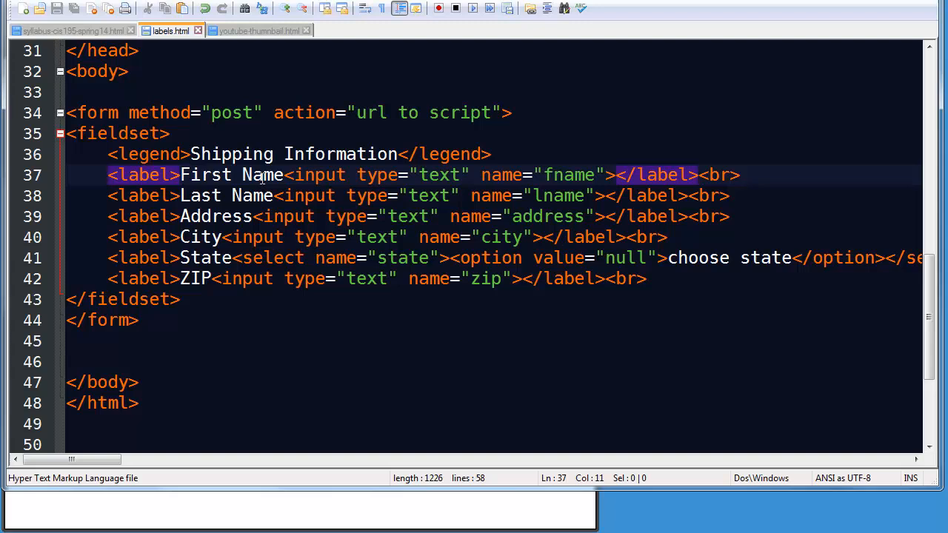
mouse_move(456, 181)
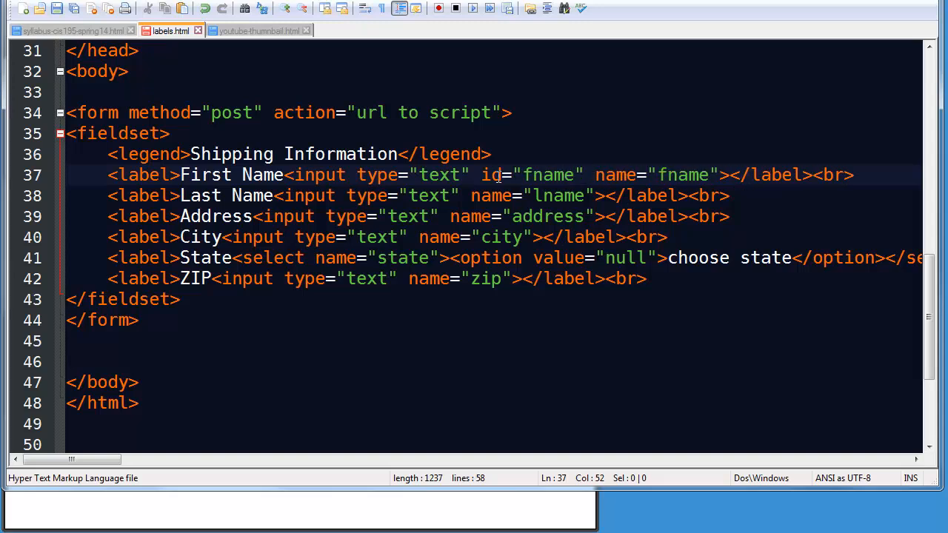
Give the inputs id="fname"/"lname", add matching for attributes, and drop the trailing closing label tags
text(id="lname)
text( for=")
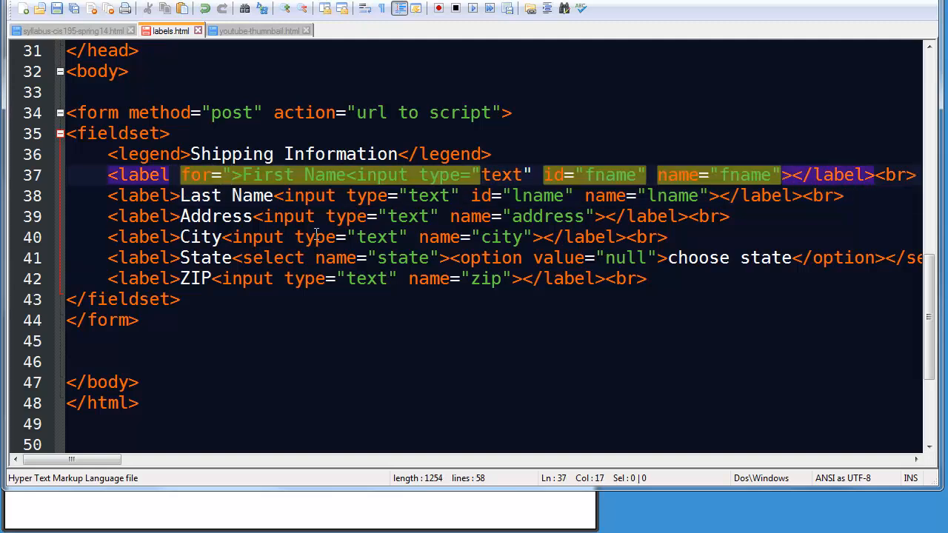
text(fname)
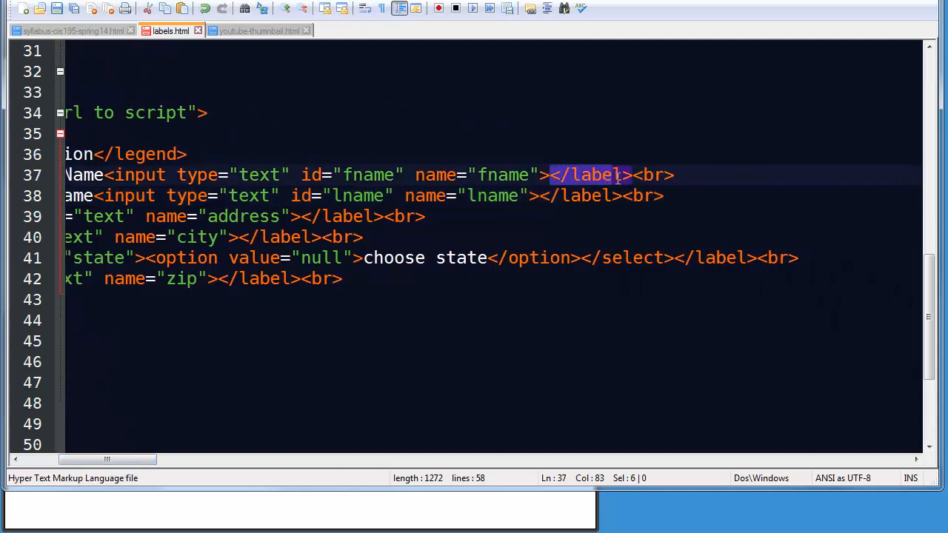
key(Delete)
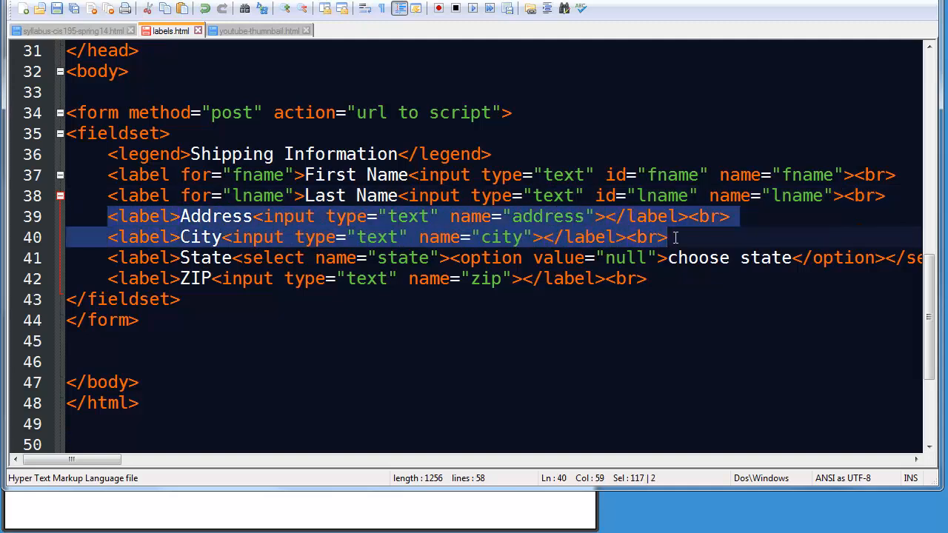
mouse_move(341, 251)
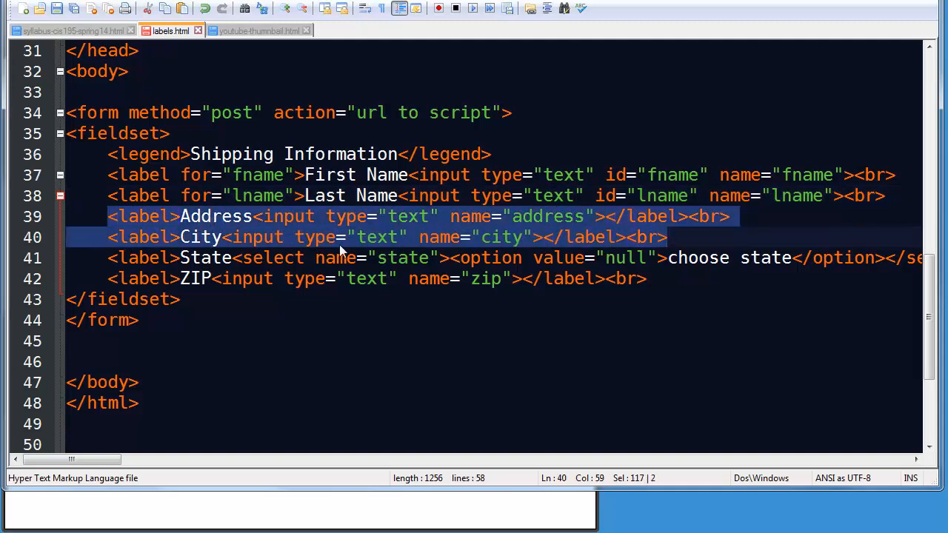
mouse_move(562, 249)
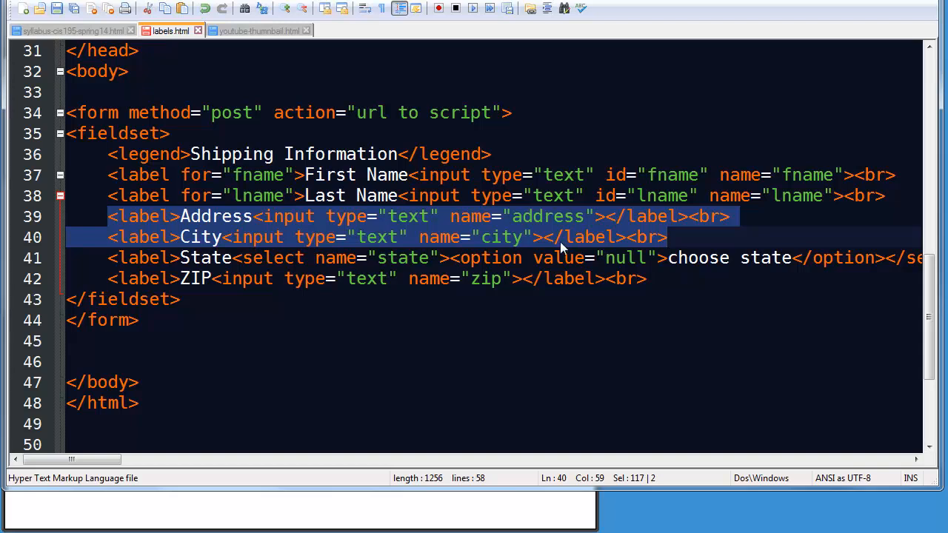
click(230, 175)
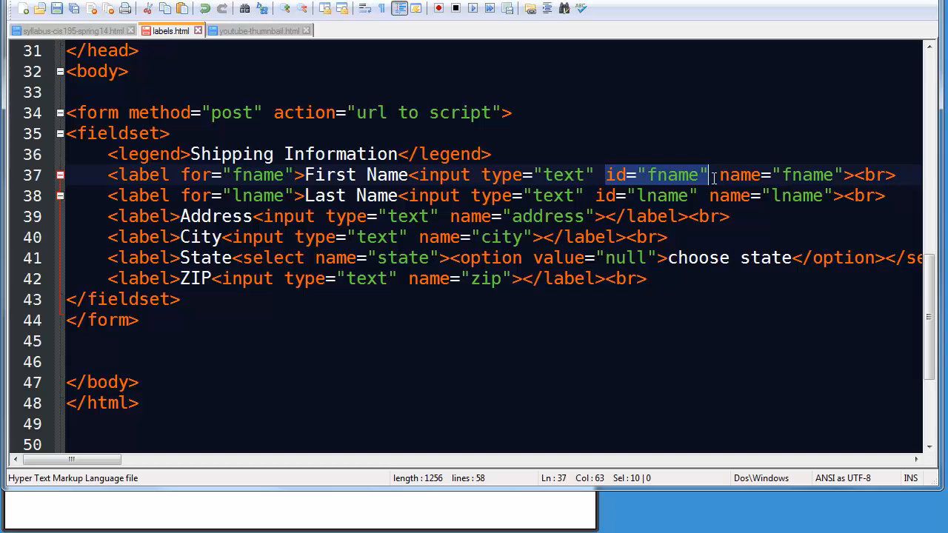
mouse_move(344, 450)
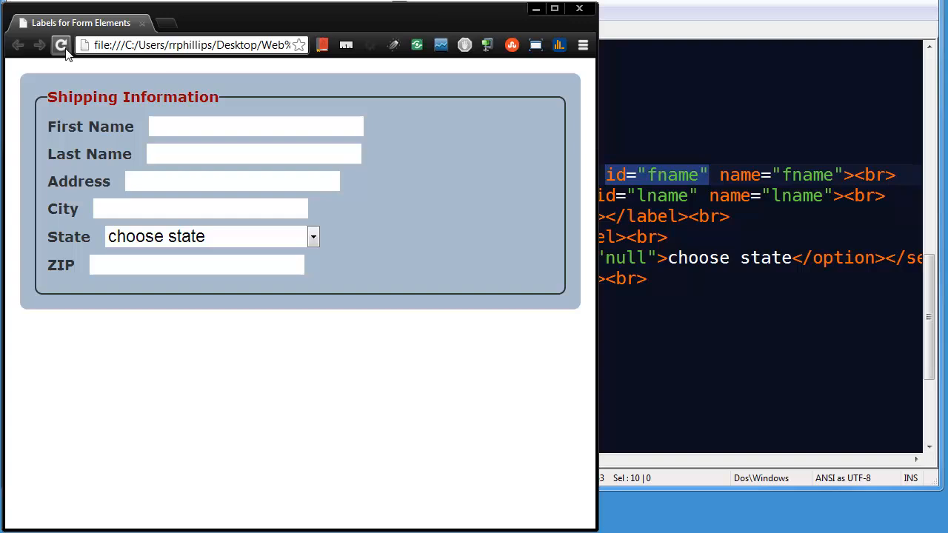
Reload the form in Chrome and confirm the Last Name label focuses its text box
click(255, 126)
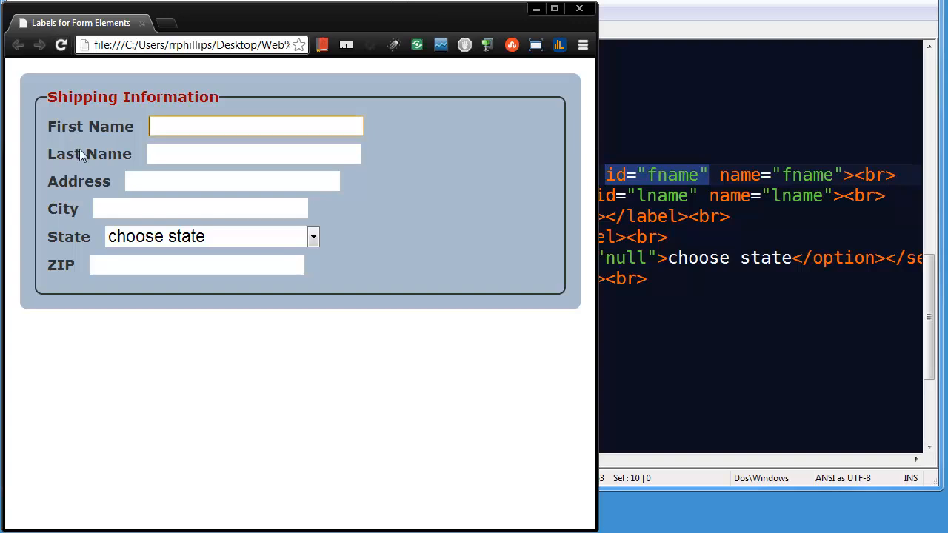
click(255, 153)
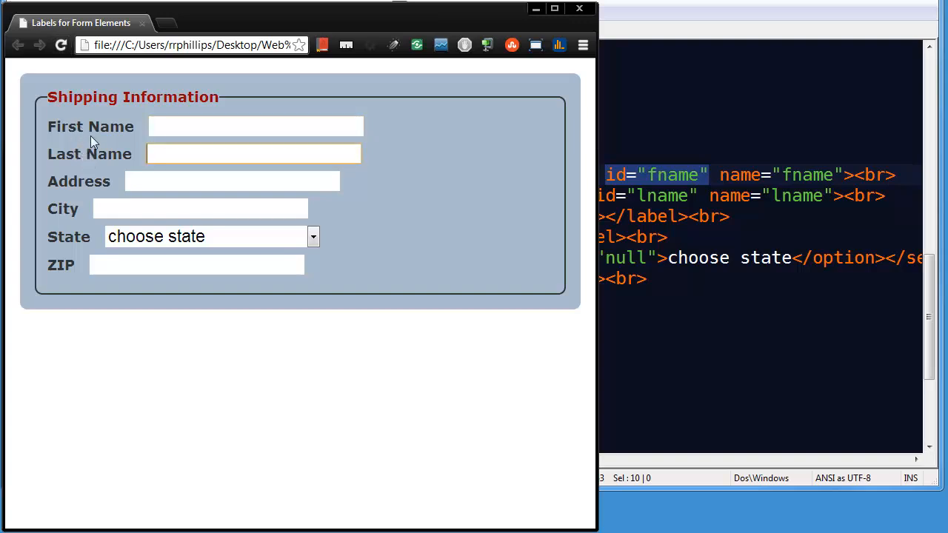
mouse_move(89, 187)
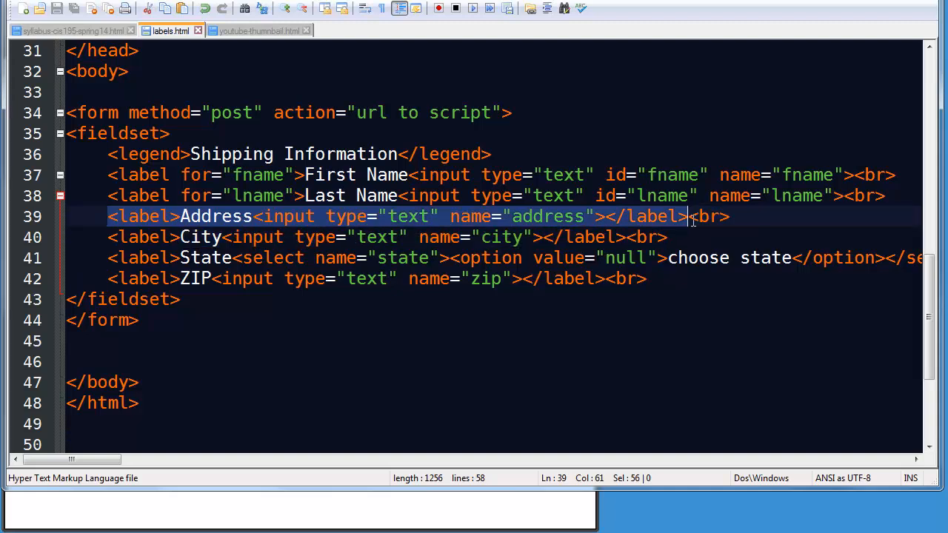
mouse_move(215, 226)
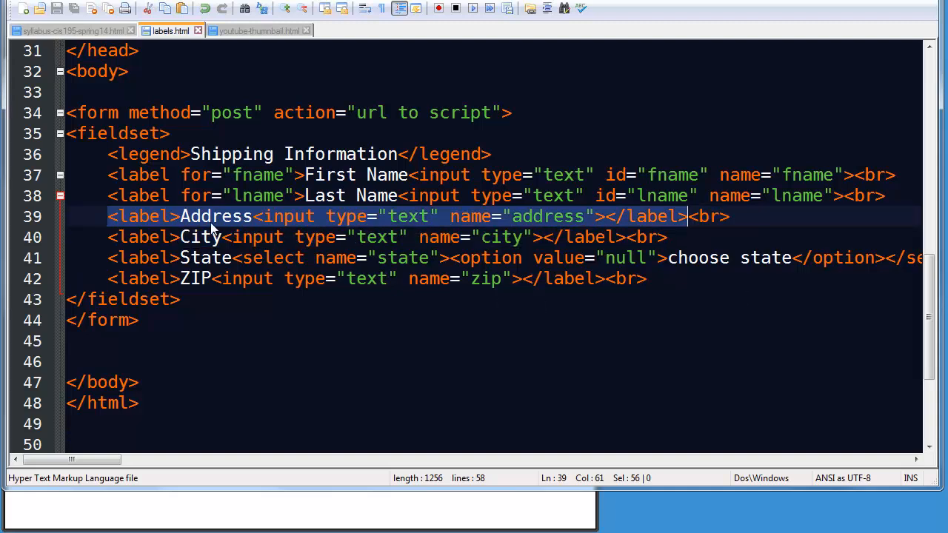
mouse_move(295, 228)
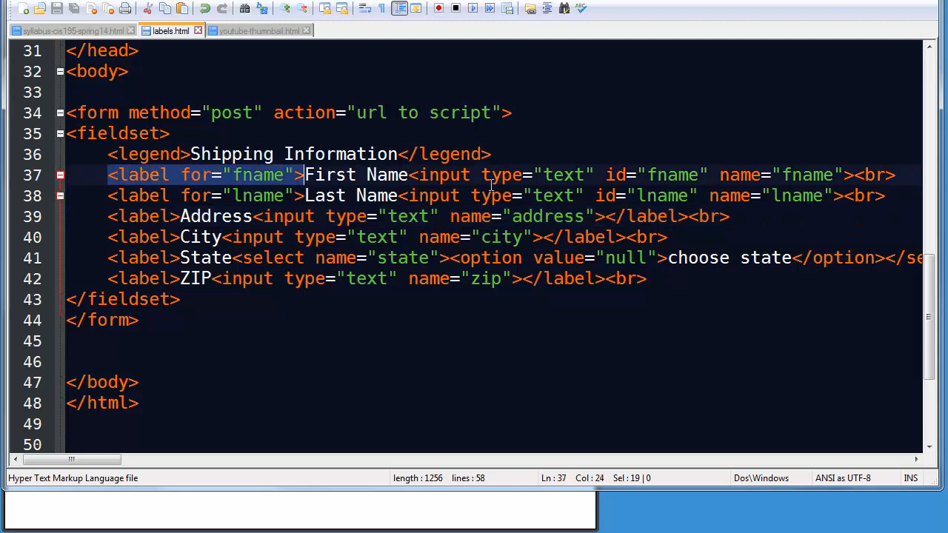
mouse_move(456, 183)
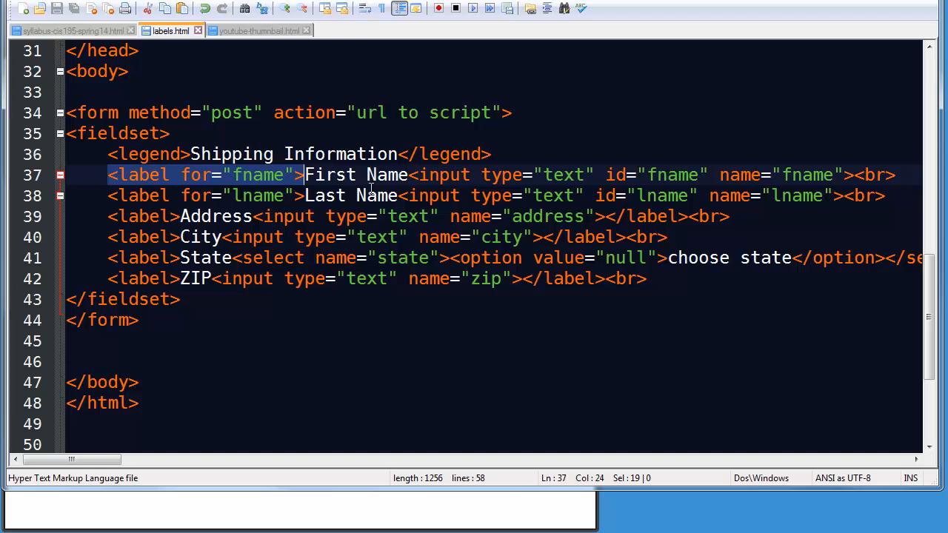
mouse_move(541, 185)
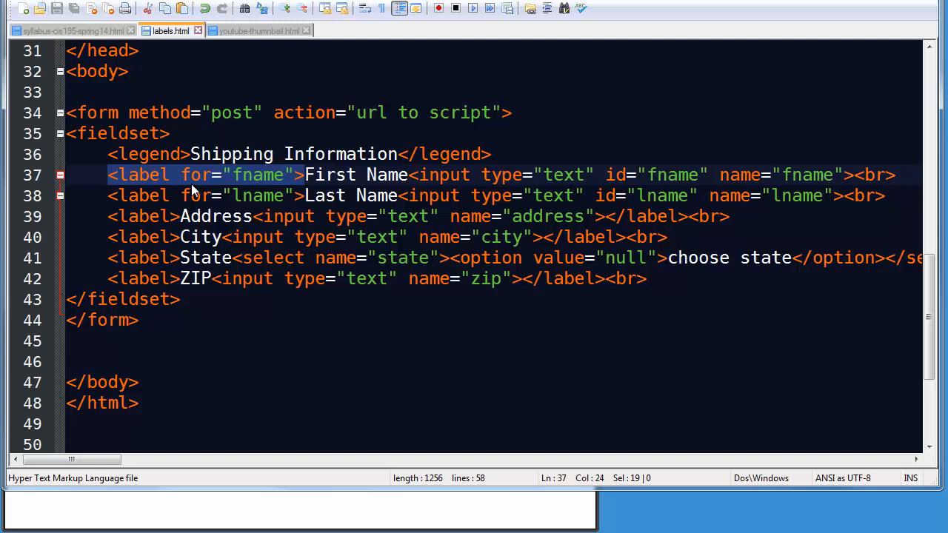
click(649, 175)
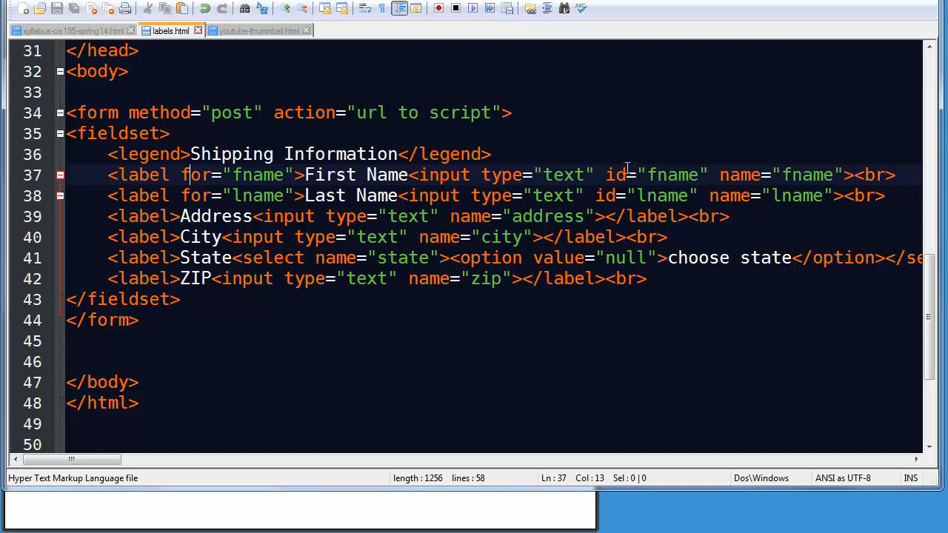
mouse_move(545, 356)
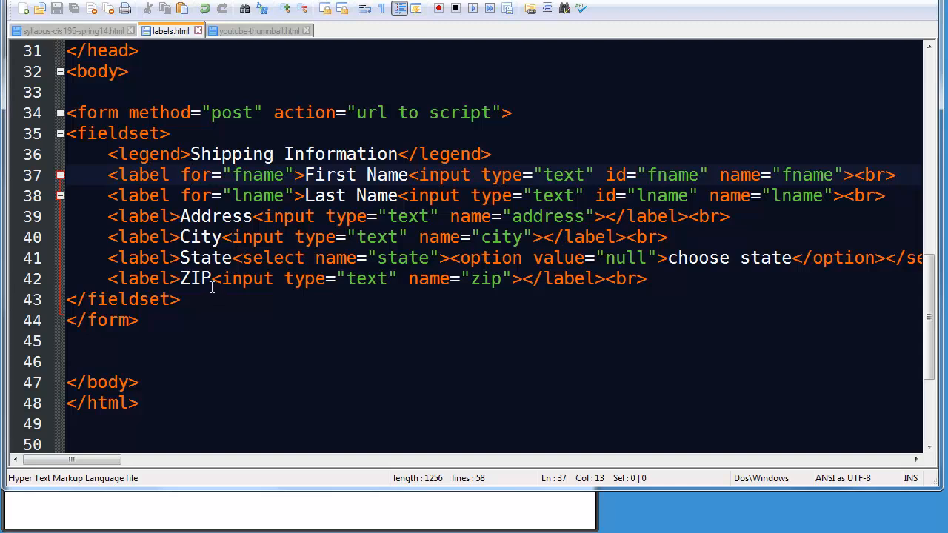
mouse_move(92, 477)
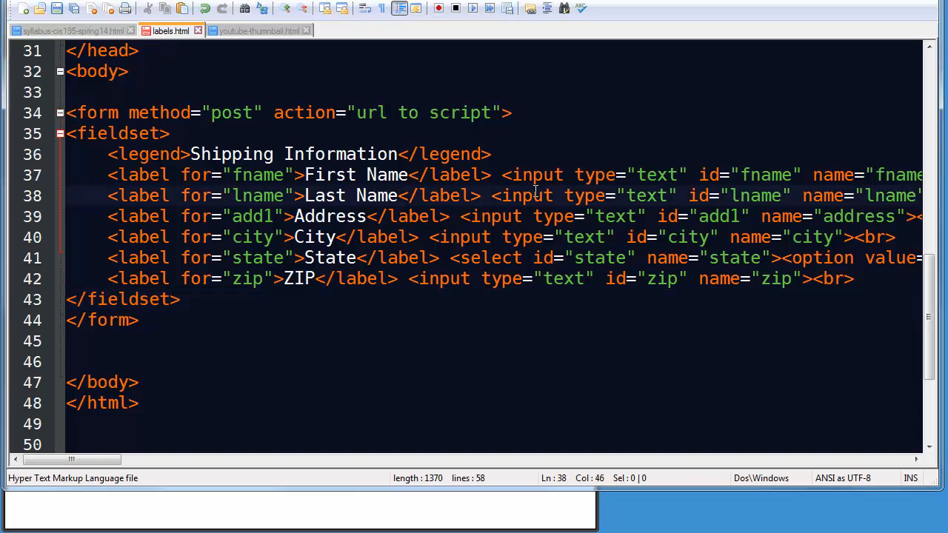
mouse_move(248, 258)
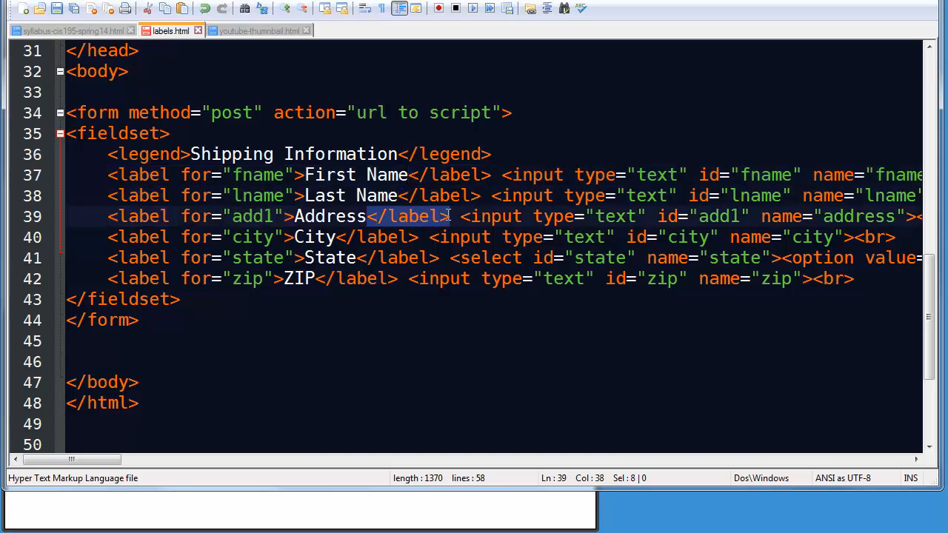
Close each label before its input and link every pair, First Name through ZIP, by for/id
scroll(right, 3)
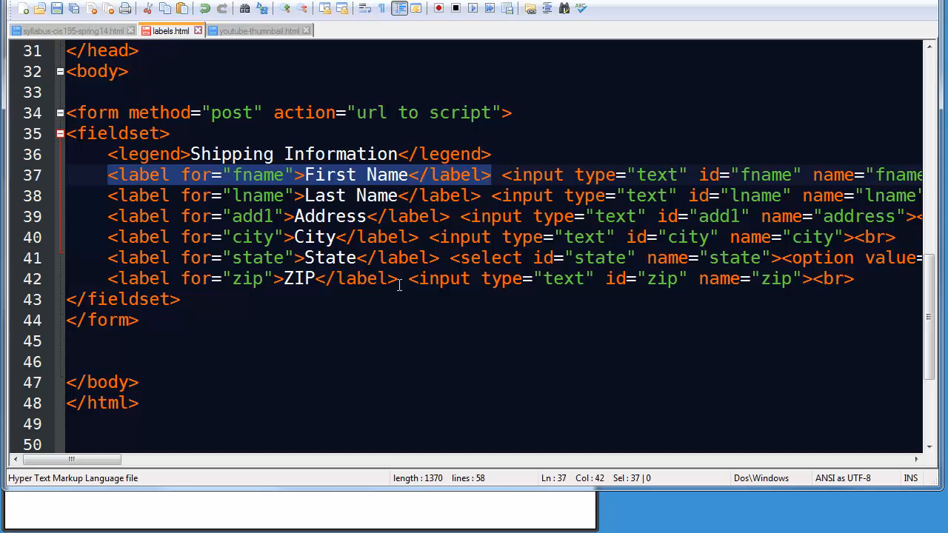
click(251, 279)
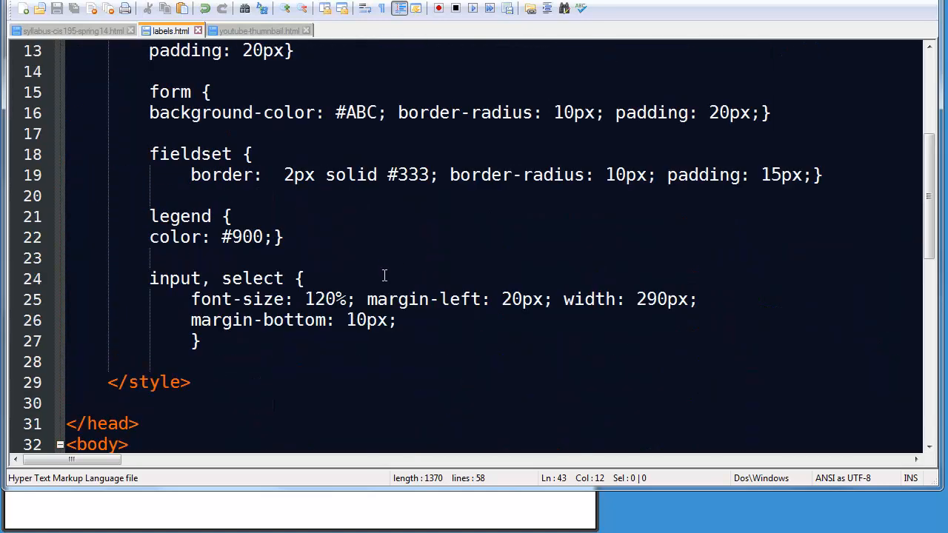
Add a label style rule with width: 200px in the <style> block
scroll(down, 3)
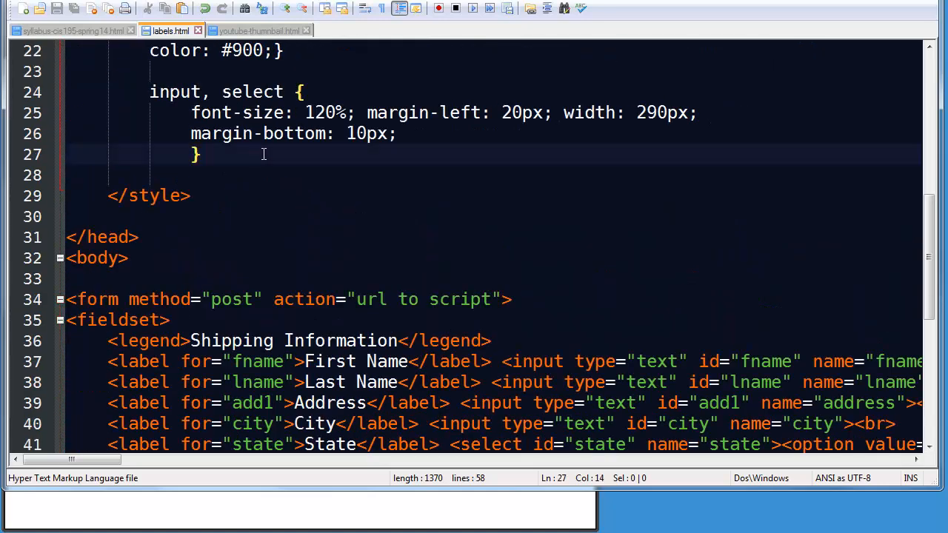
text(label {)
text(width:)
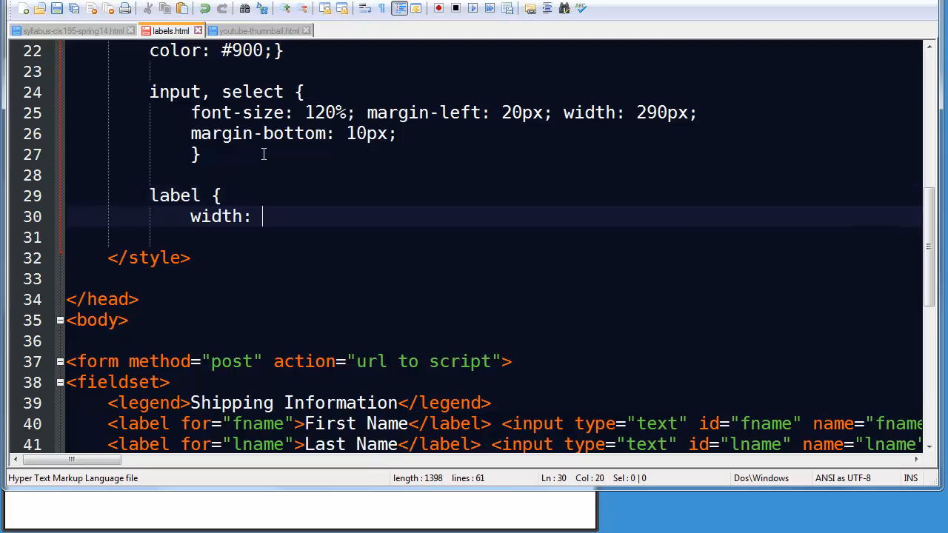
text(200px;)
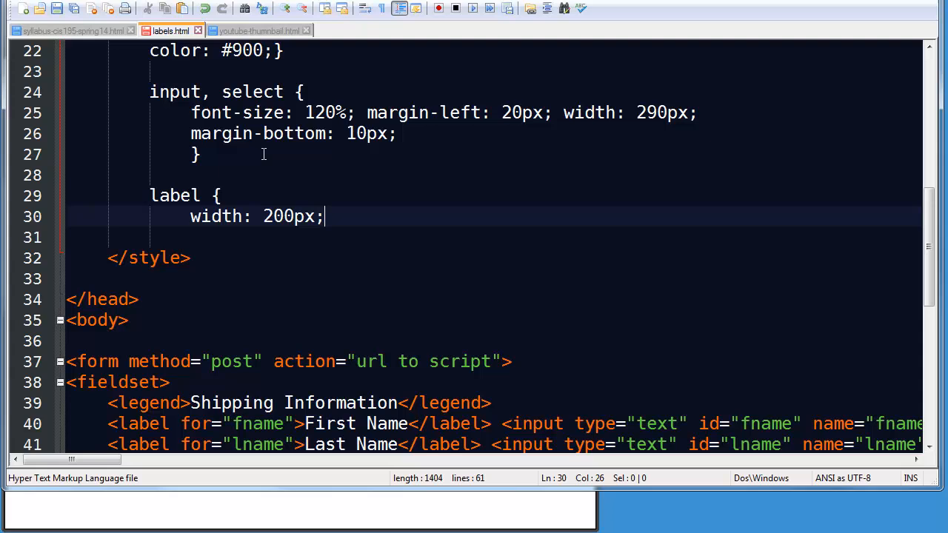
key(Enter)
text(})
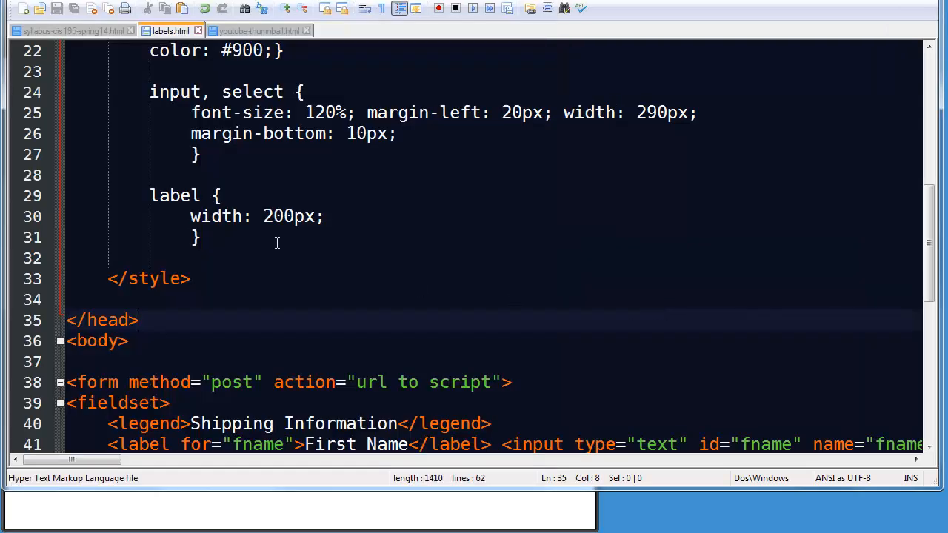
click(325, 216)
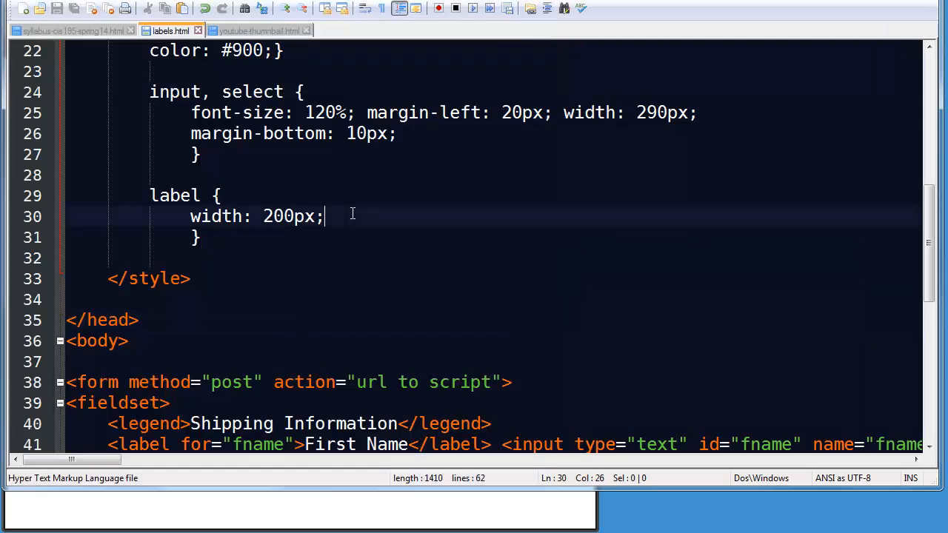
Extend the label rule with display: block, float: left and clear: left
text(display:)
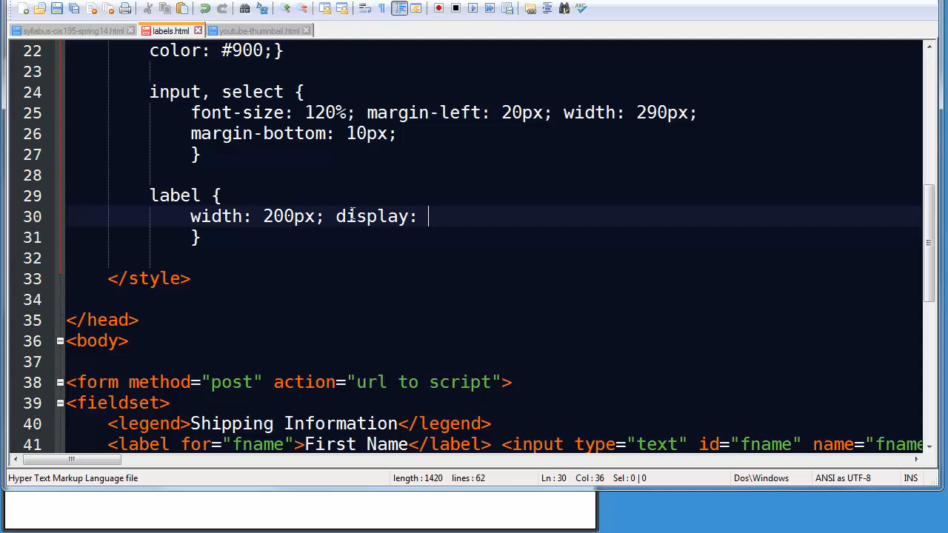
text(block; floa)
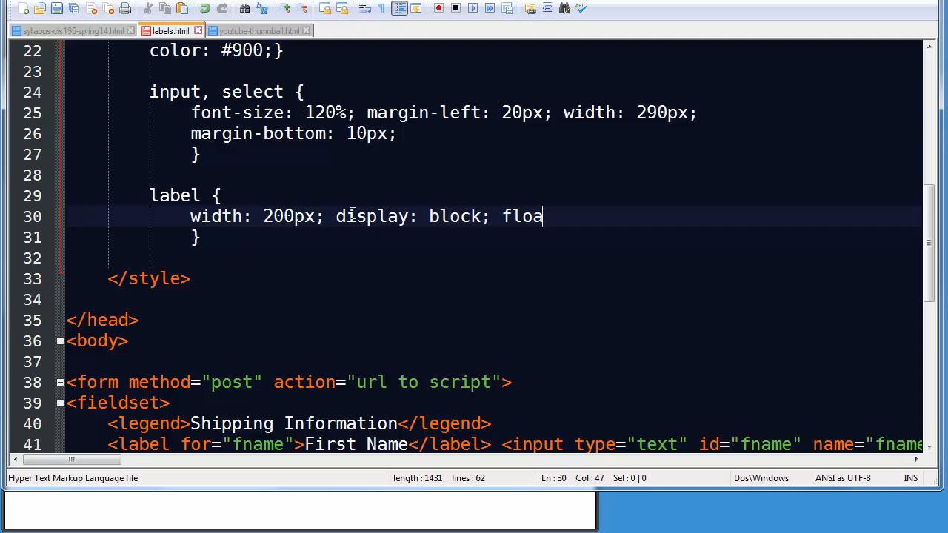
text(t: left;)
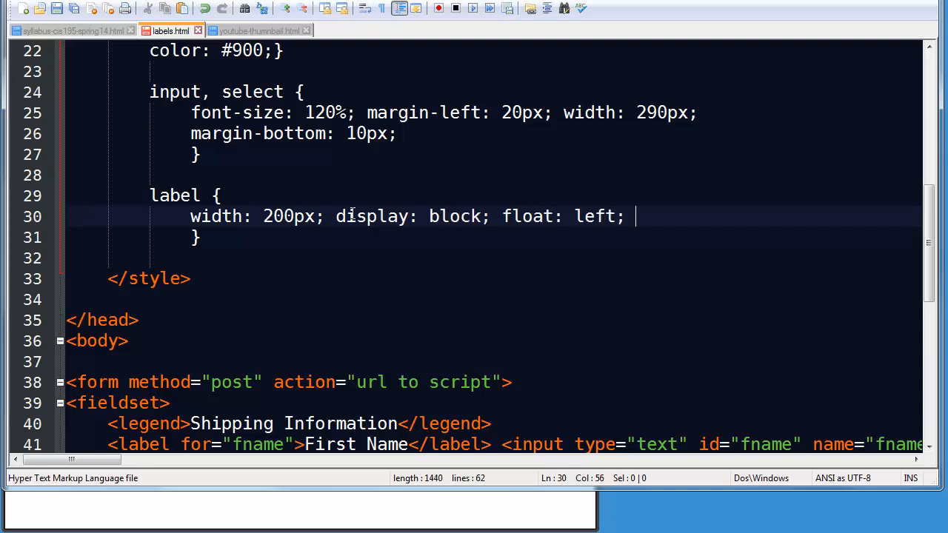
text(clear: left;)
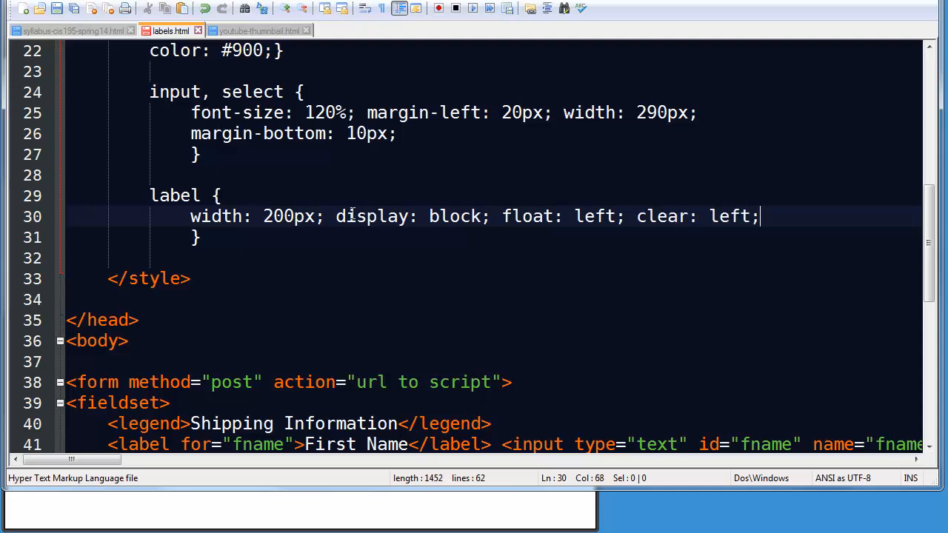
click(63, 44)
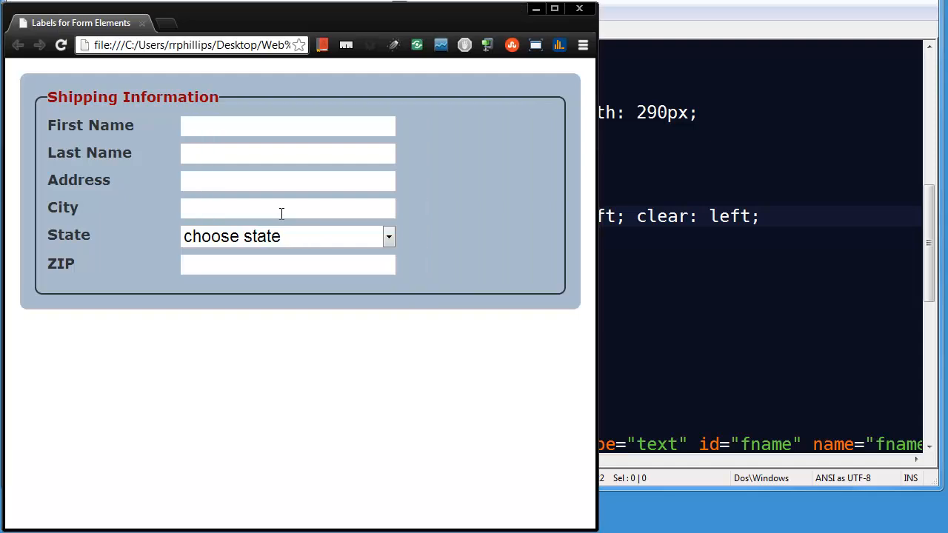
mouse_move(620, 228)
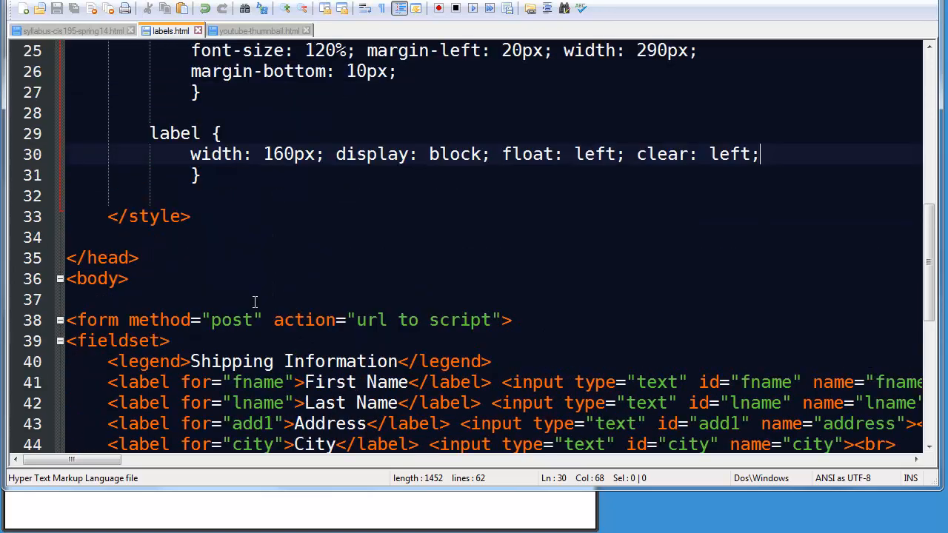
Scroll through the 160px label rule and the for/id-linked form markup to review them
scroll(down, 3)
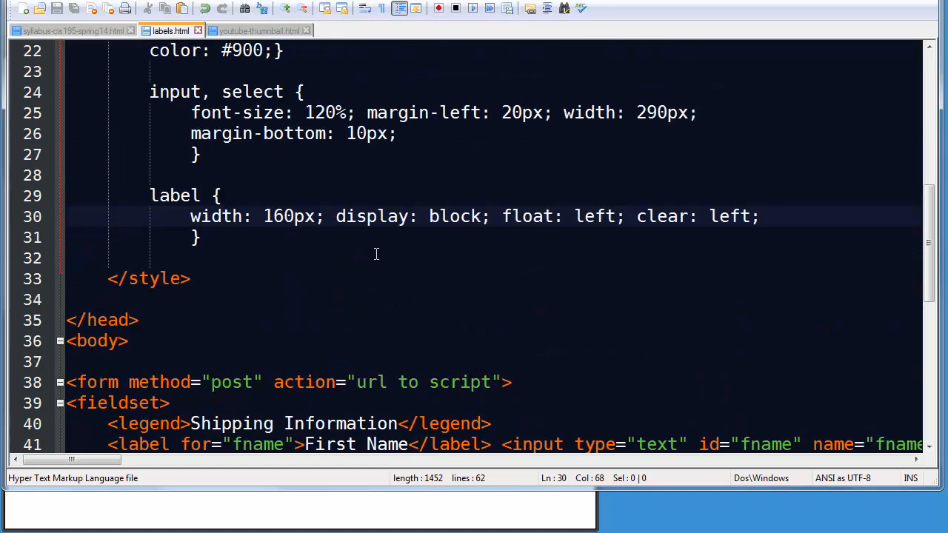
scroll(down, 3)
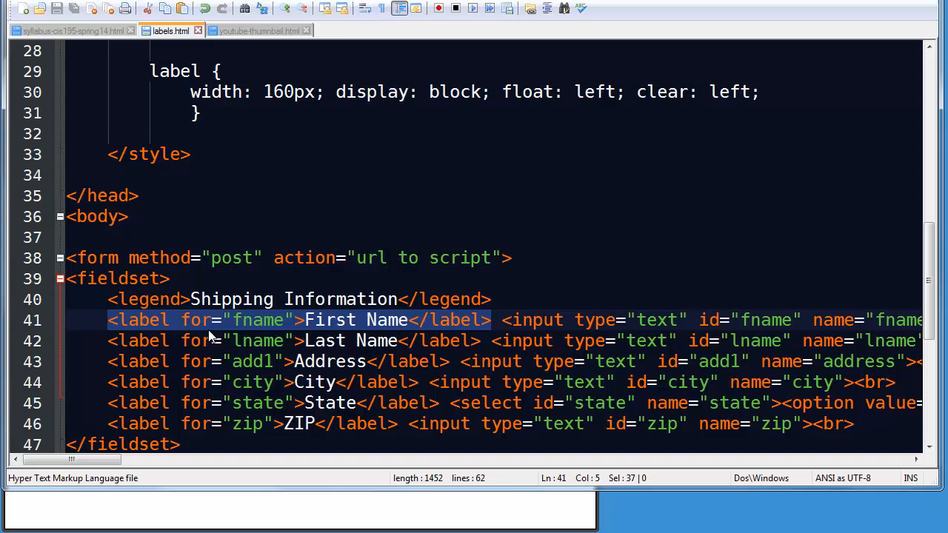
mouse_move(773, 338)
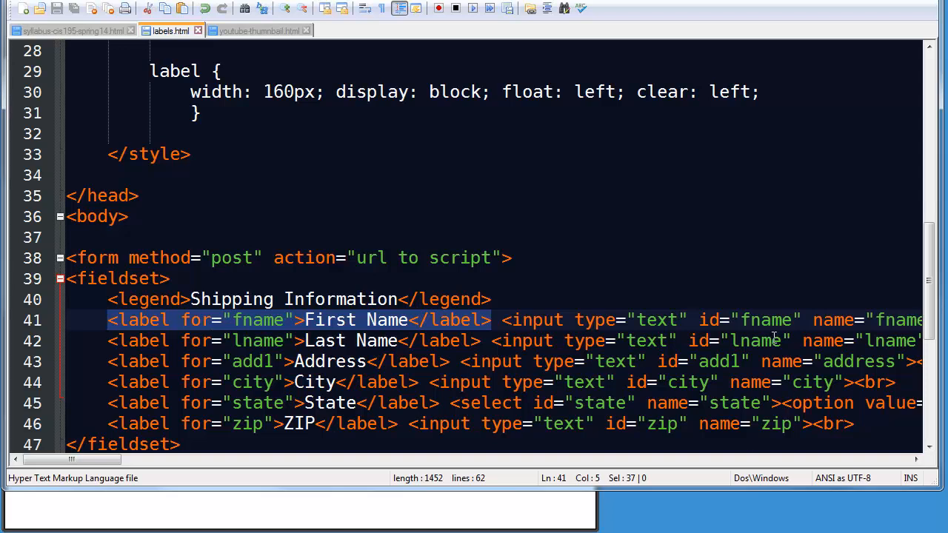